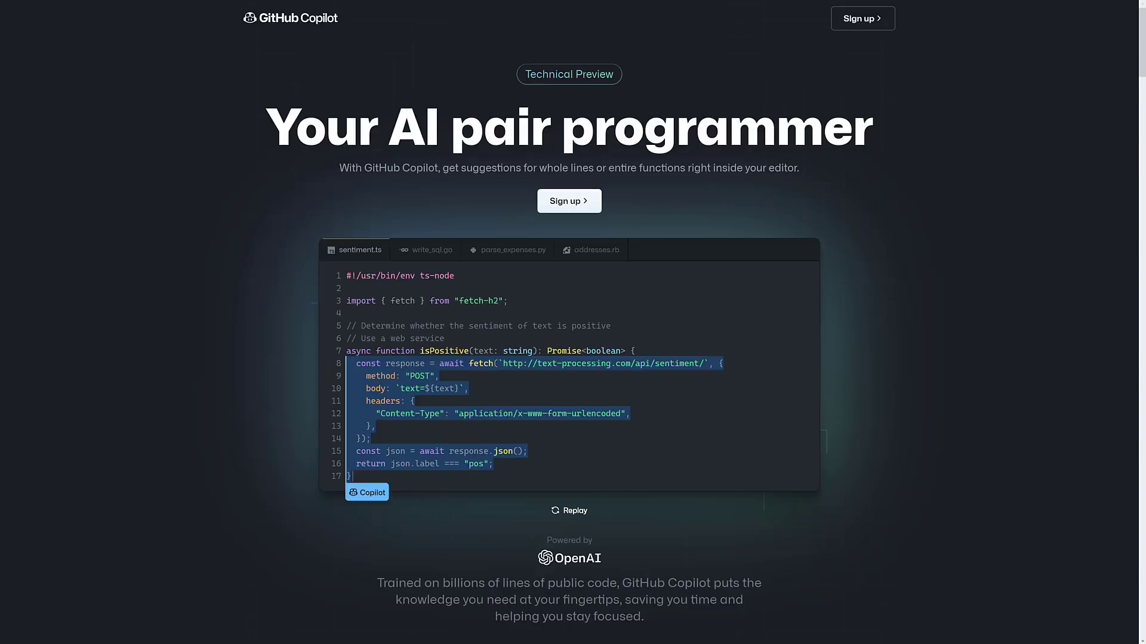
pyautogui.moveTo(299, 261)
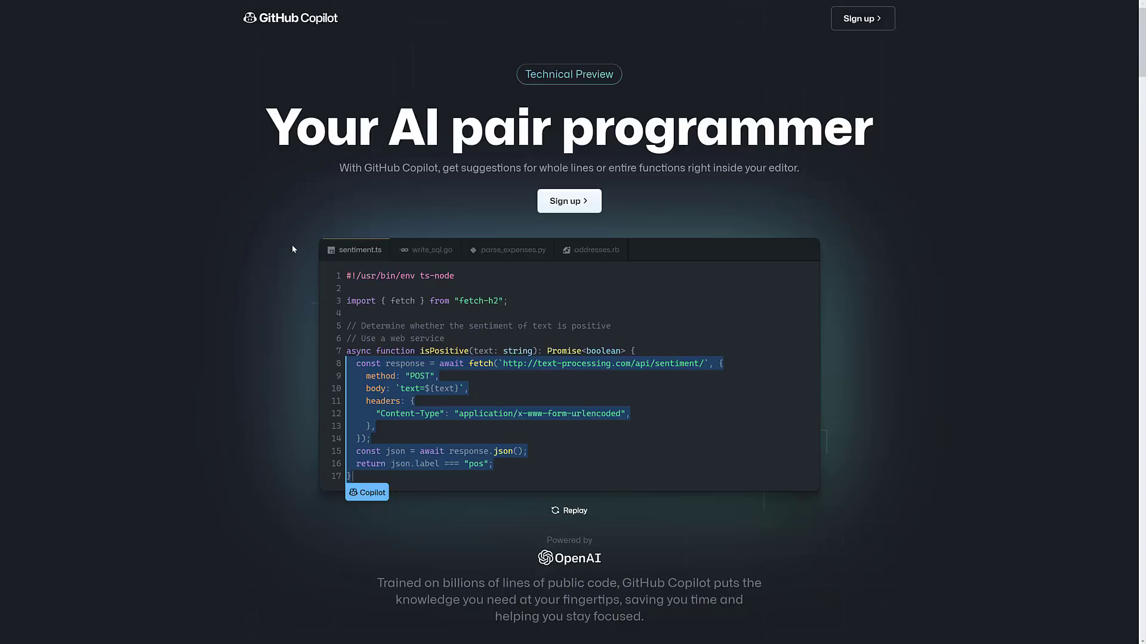
# Scroll past the hero code demo to the editors, languages and developer control features
pyautogui.scroll(-3)
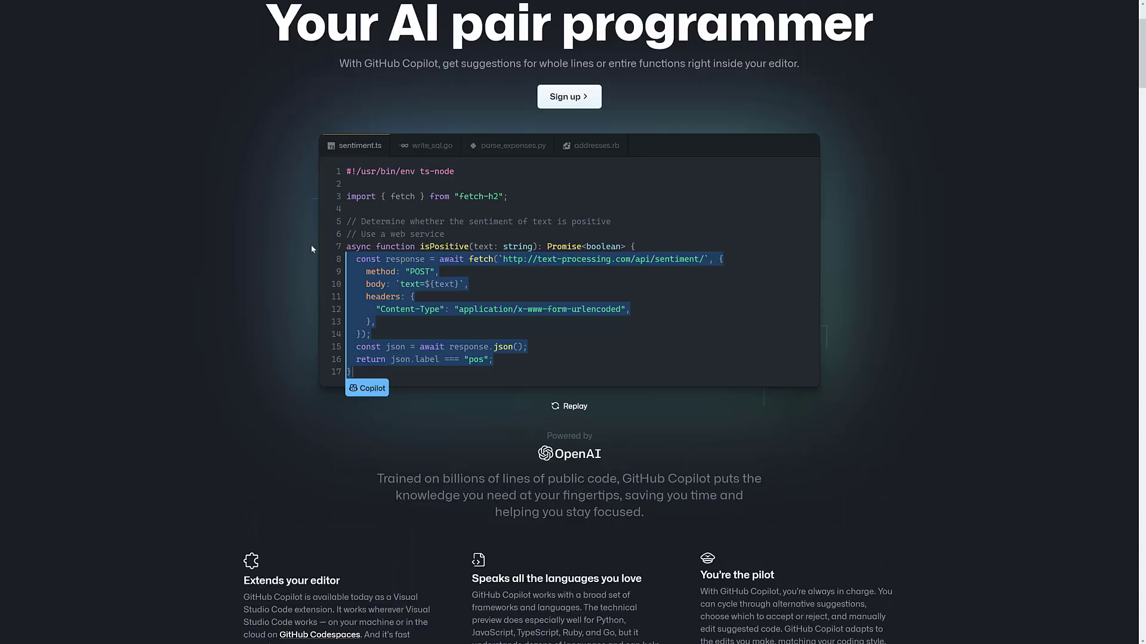
pyautogui.scroll(-3)
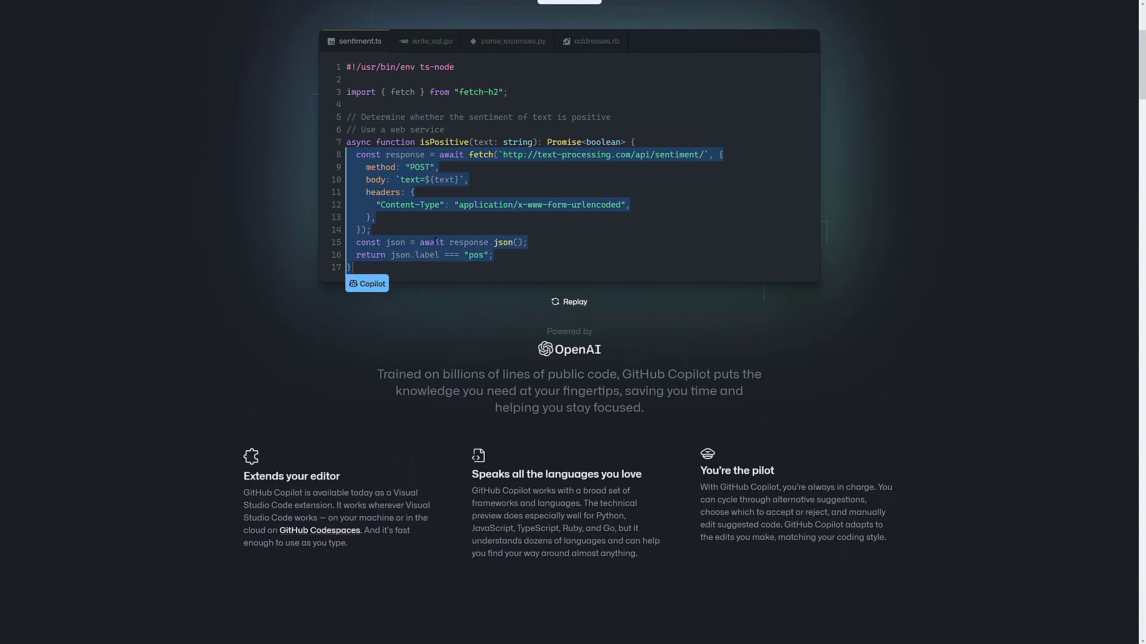
pyautogui.scroll(-3)
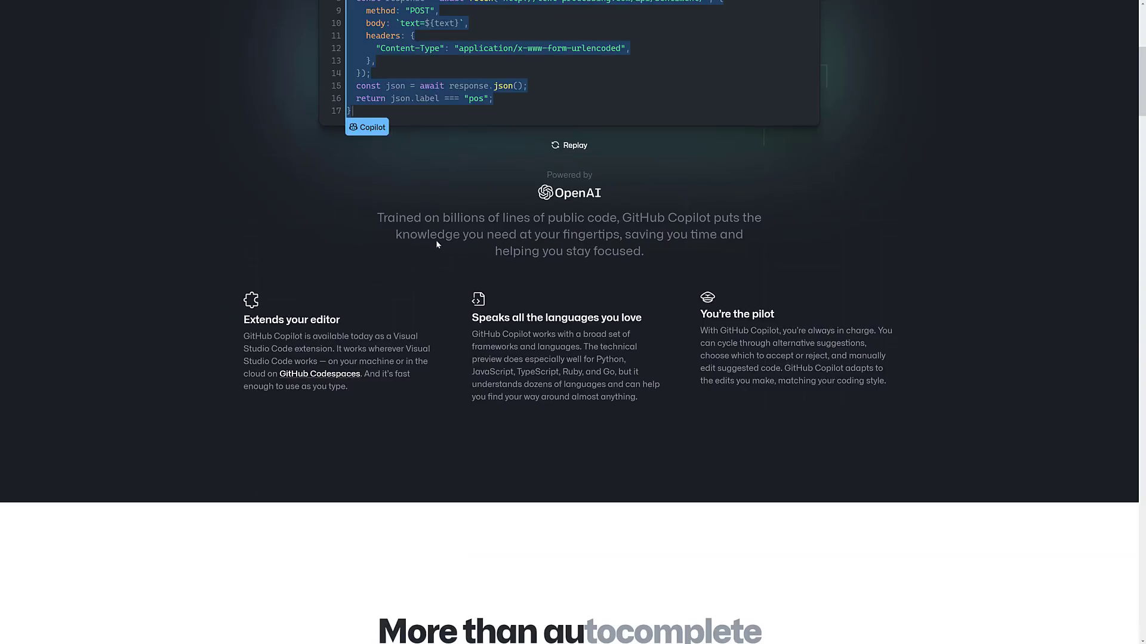
pyautogui.scroll(-3)
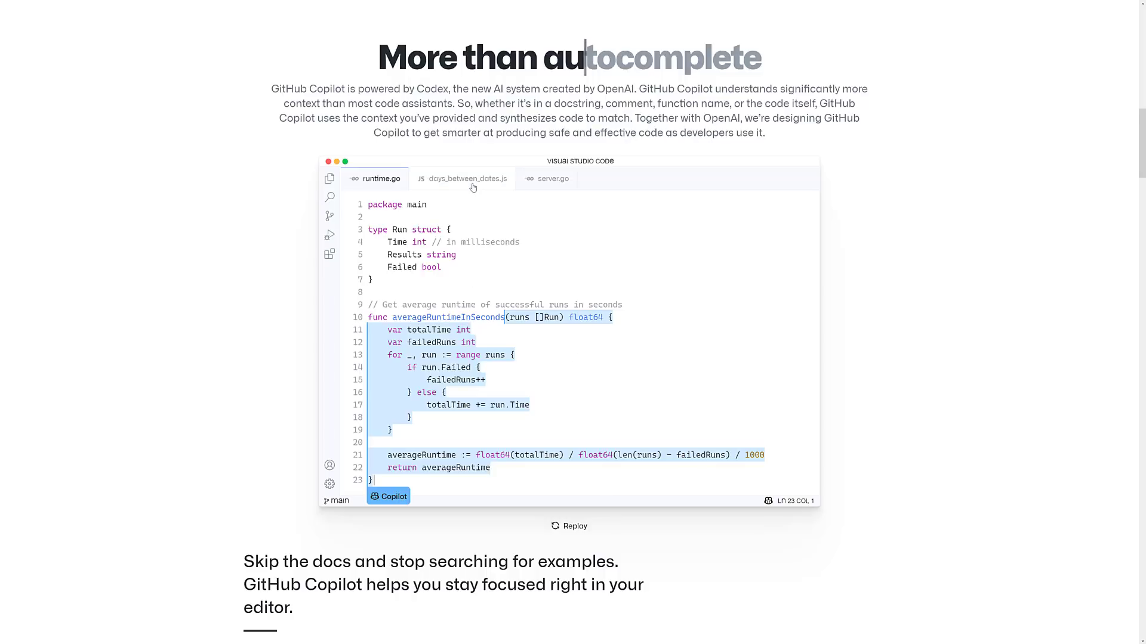
pyautogui.click(462, 179)
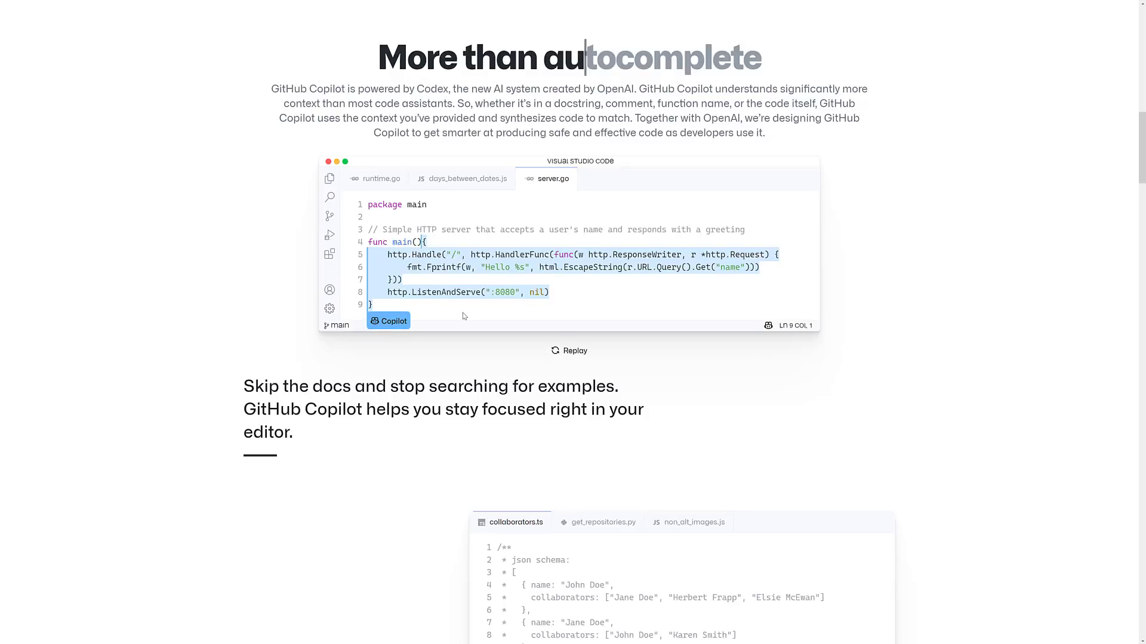
pyautogui.scroll(-3)
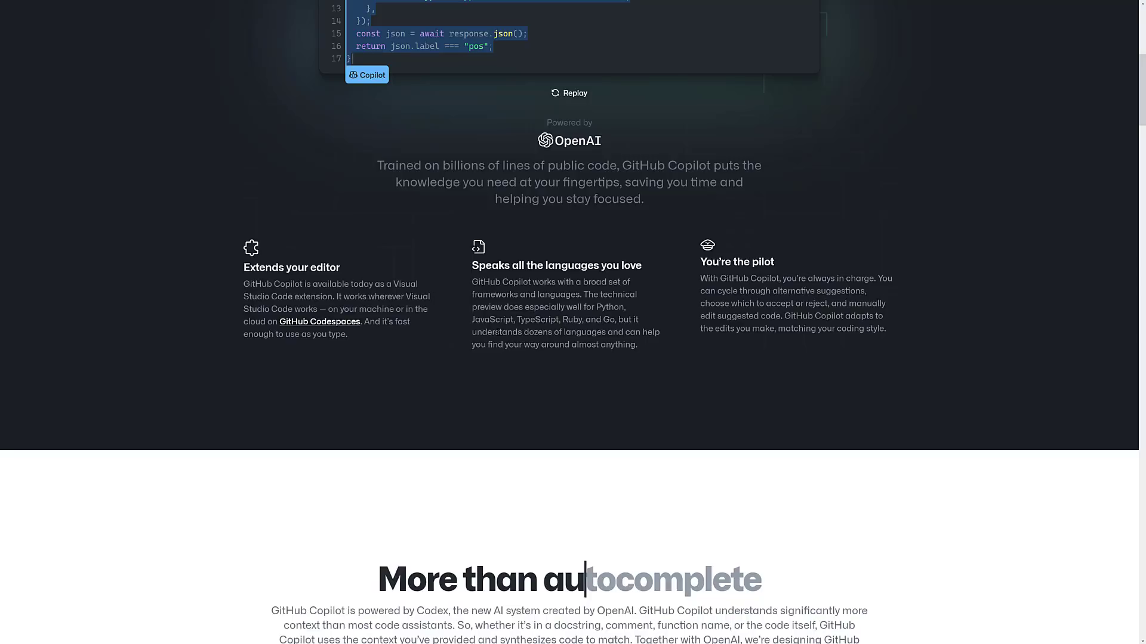
pyautogui.scroll(-3)
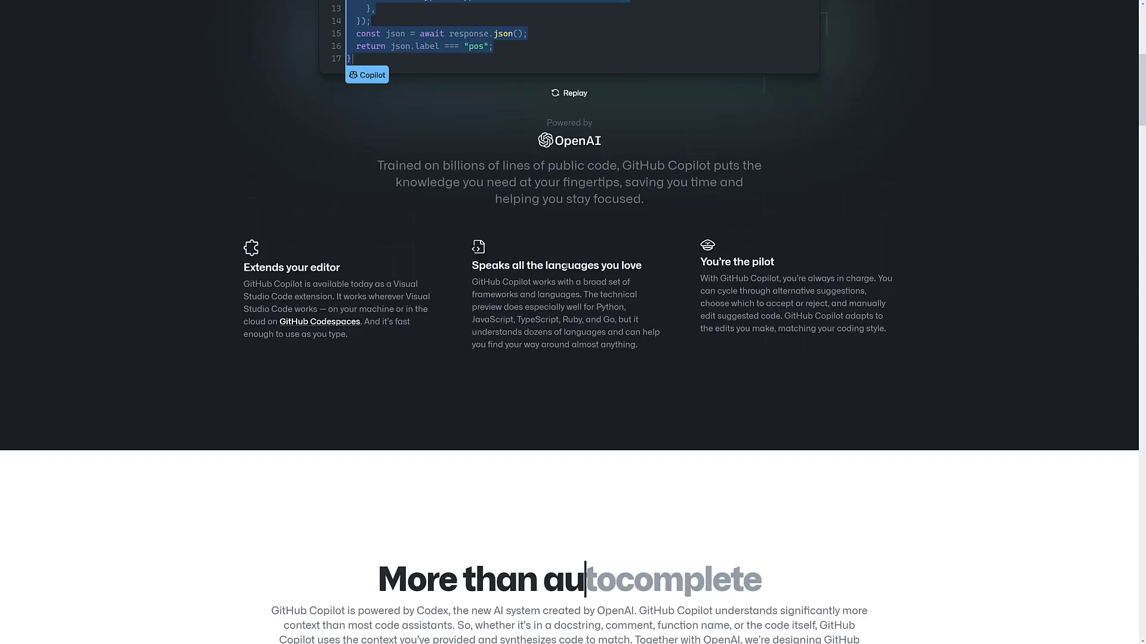
# Scroll down to the 'Convert comments to code' and 'Autofill for repetitive code' demos
pyautogui.scroll(-3)
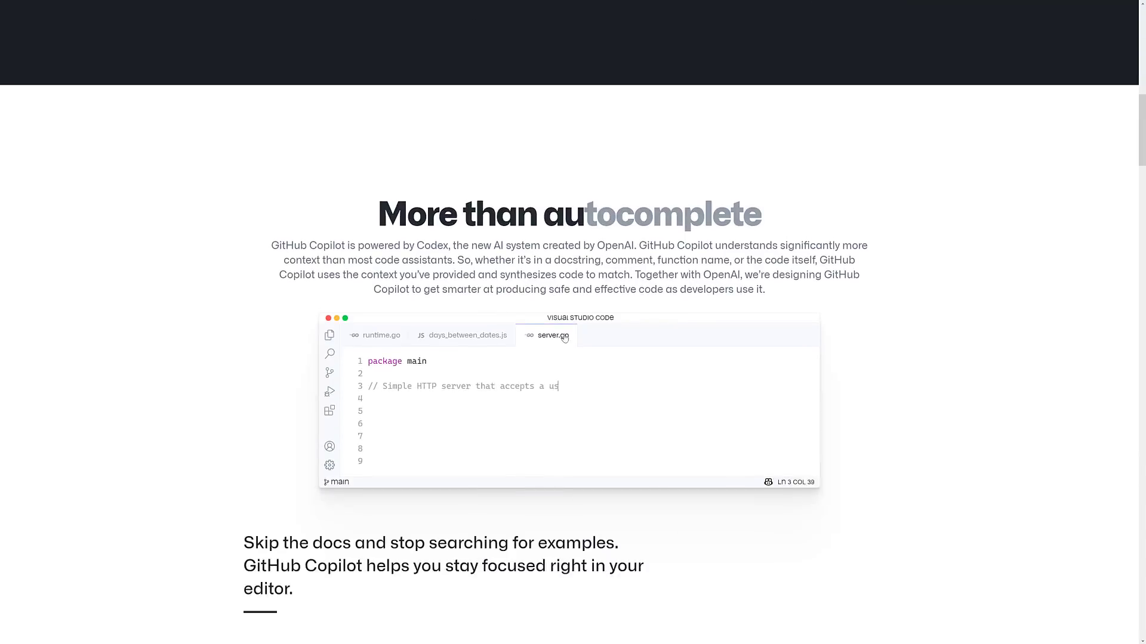
pyautogui.scroll(-3)
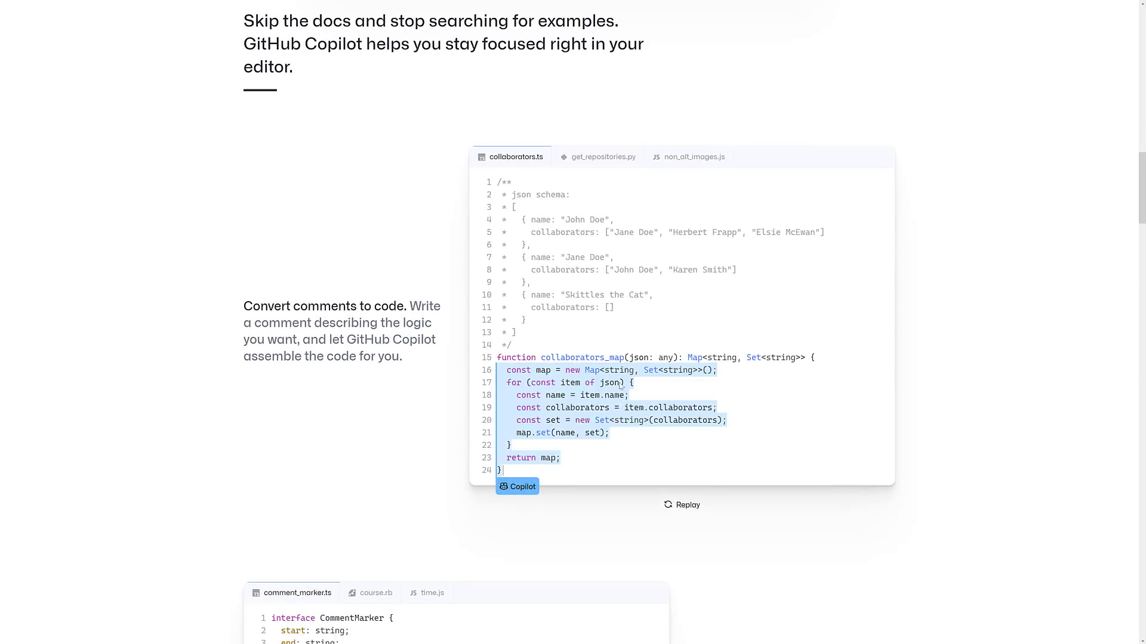
pyautogui.click(603, 157)
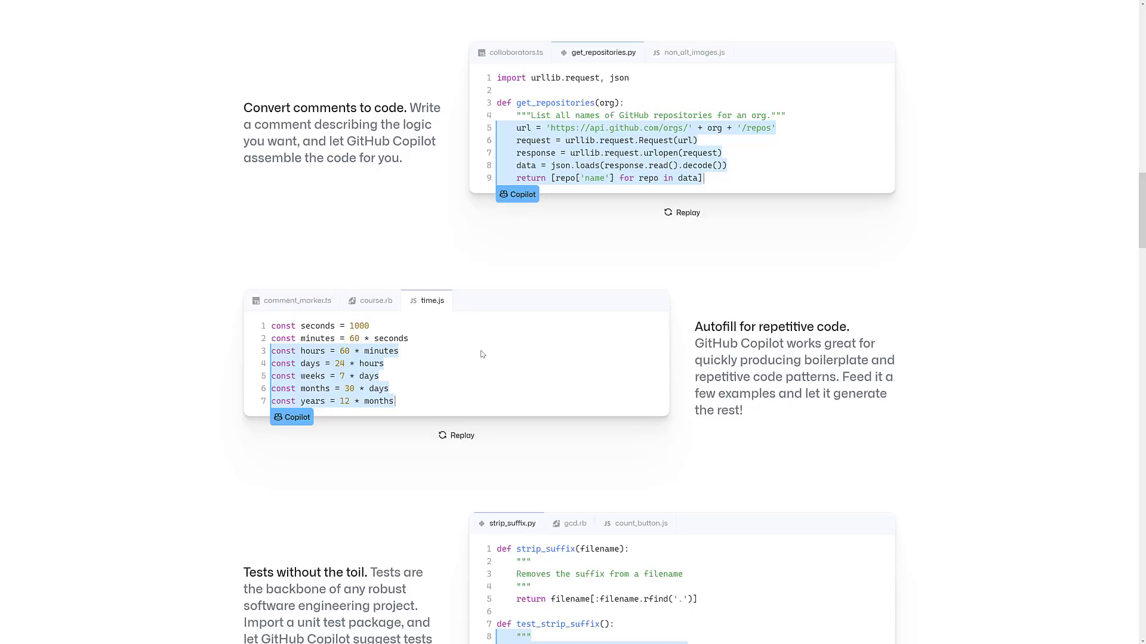
pyautogui.moveTo(483, 439)
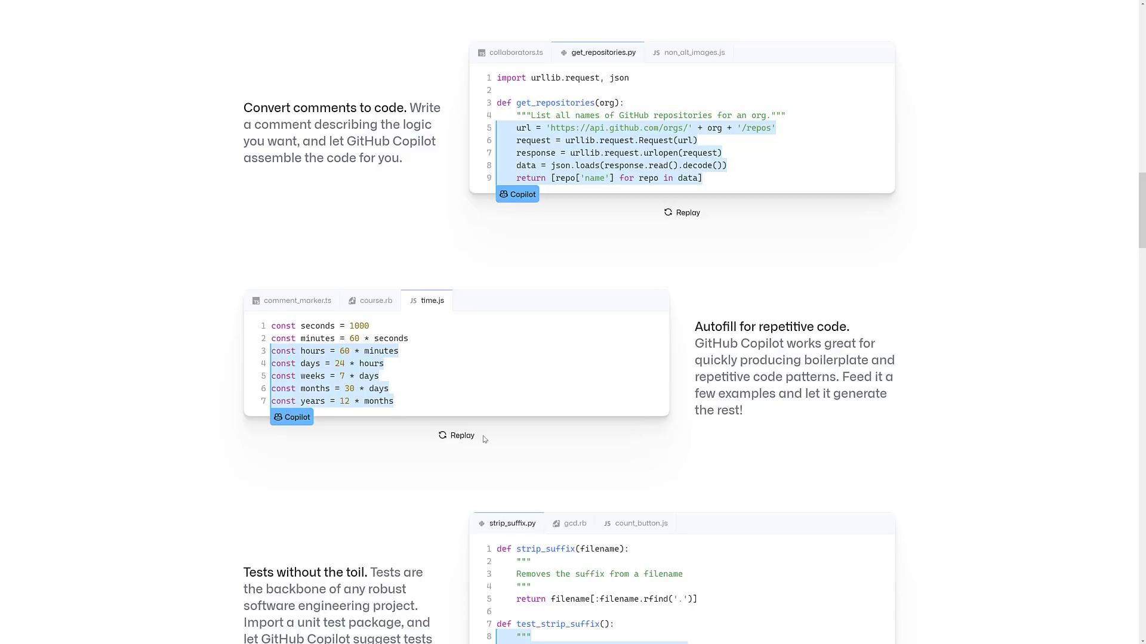
# Scroll past 'Tests without the toil' to 'Show me alternatives' and 'Code confidently' heading
pyautogui.scroll(-3)
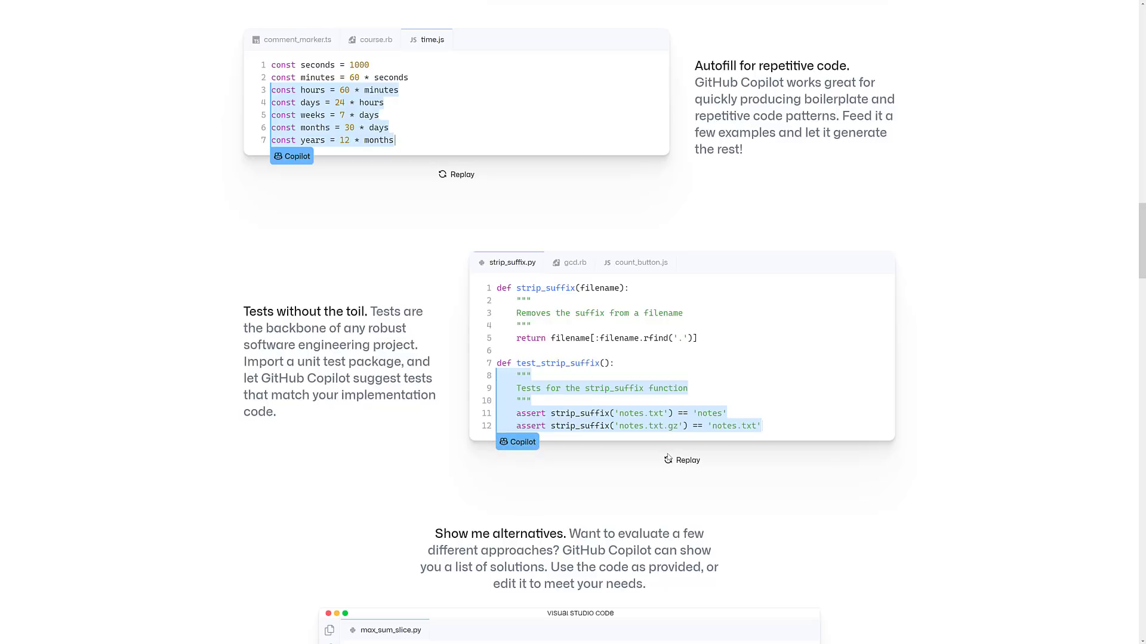
pyautogui.moveTo(560, 372)
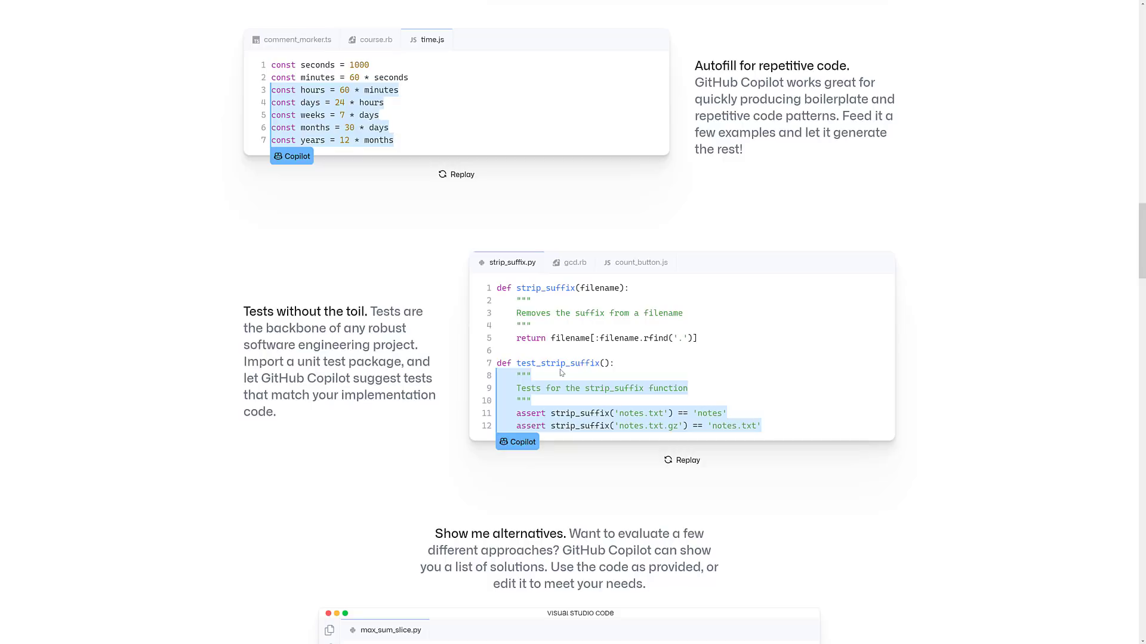
pyautogui.scroll(-3)
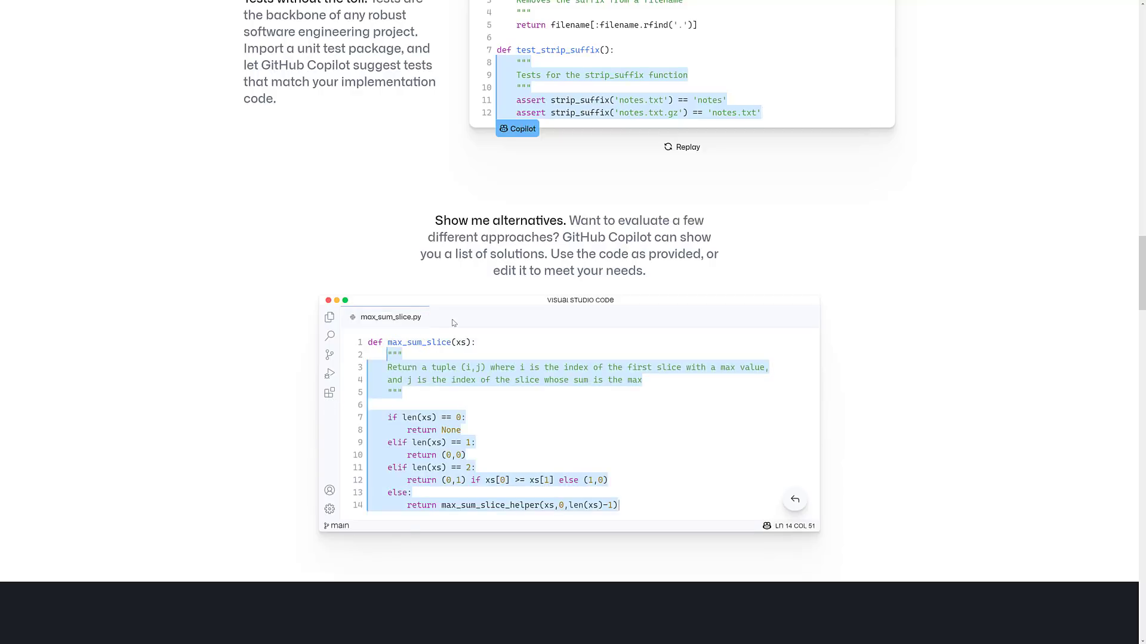
pyautogui.scroll(-3)
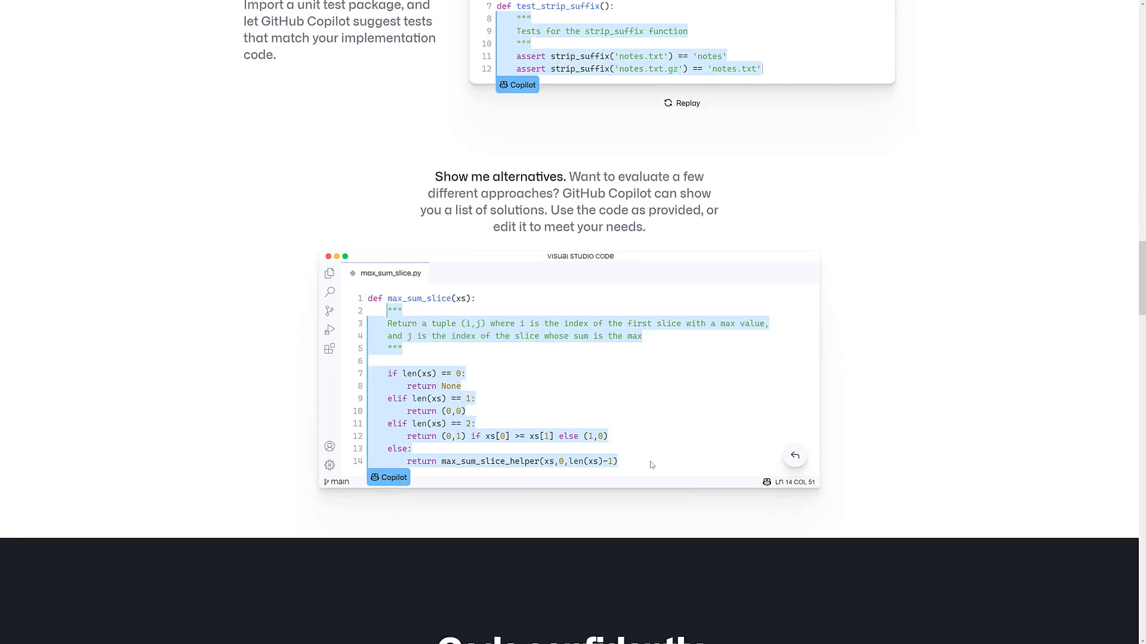
pyautogui.scroll(-3)
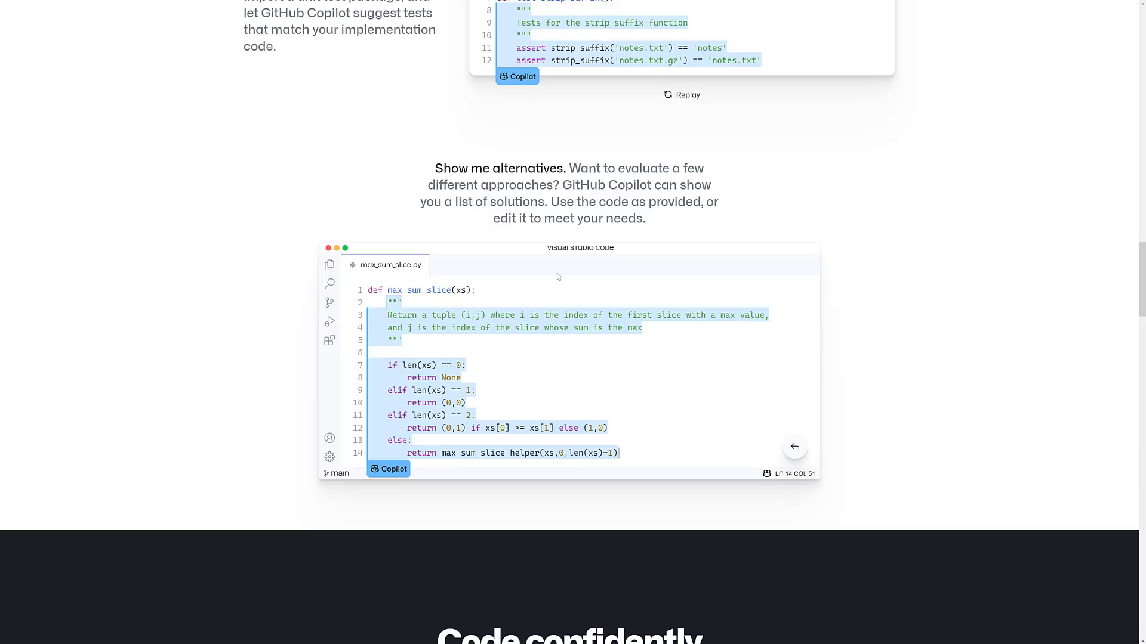
pyautogui.moveTo(573, 317)
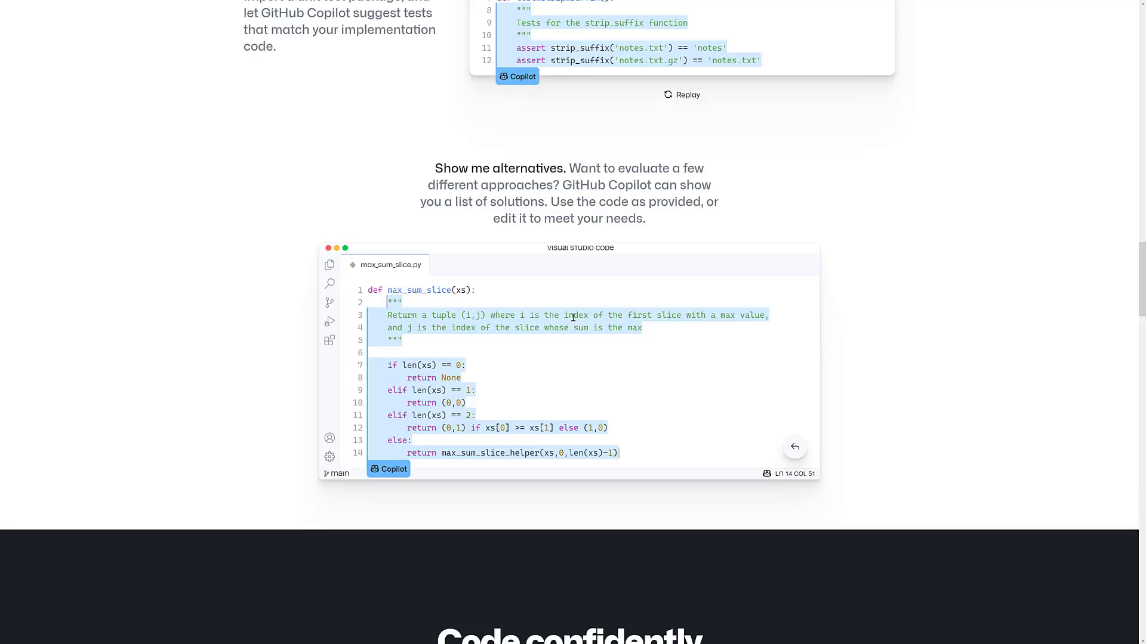
pyautogui.scroll(-3)
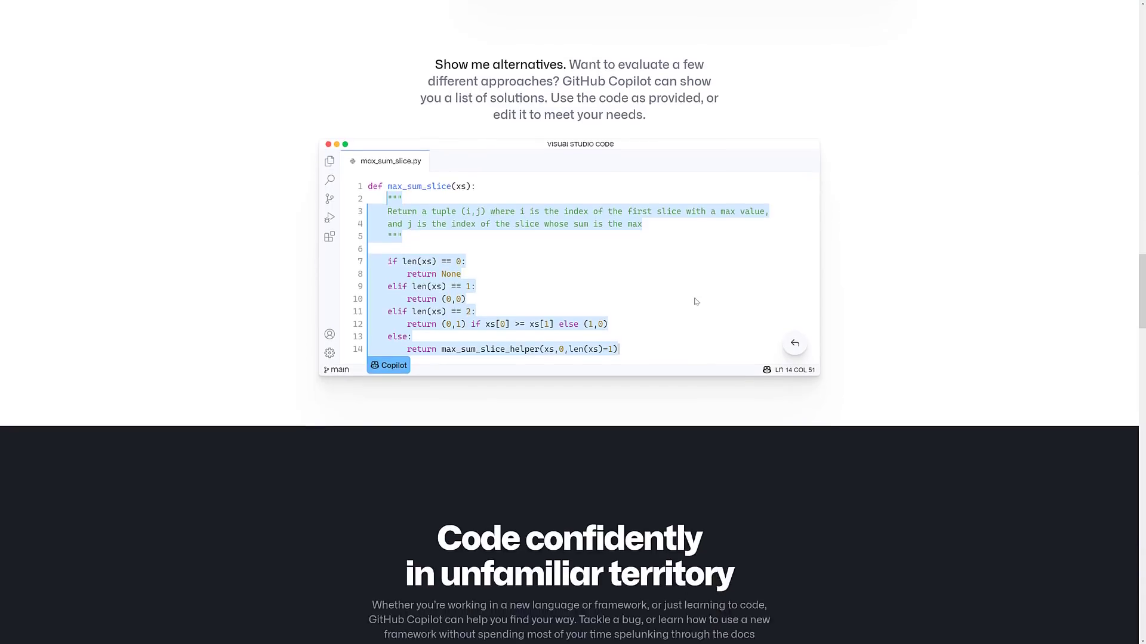
# Cycle the Fetch tweets example through Ruby, TypeScript and Go, then open 'Draw a scatterplot'
pyautogui.scroll(-3)
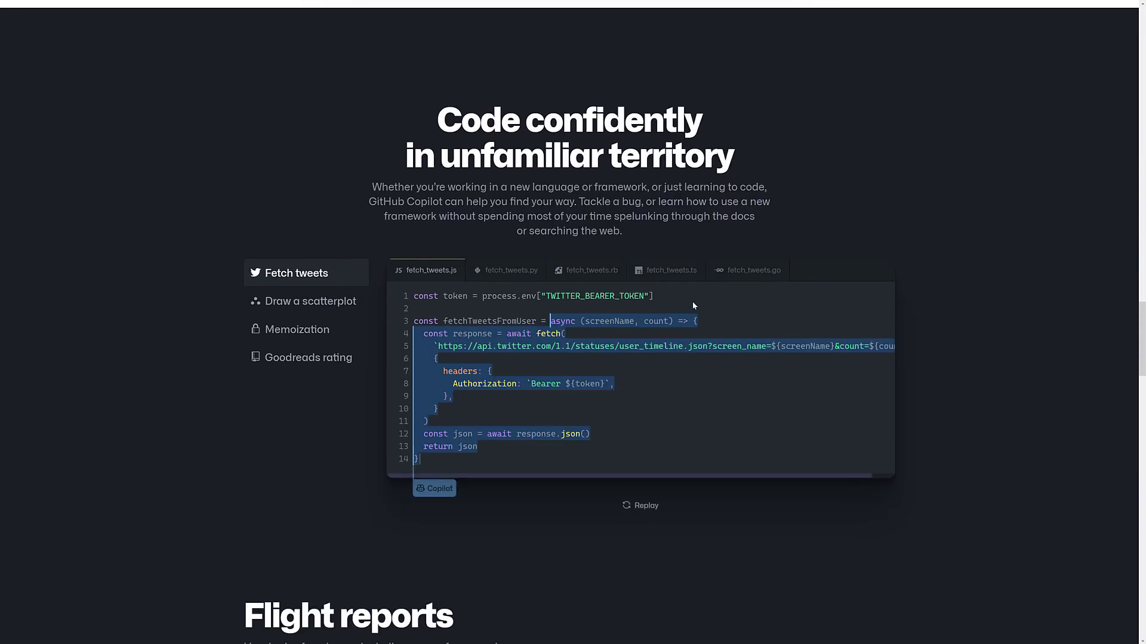
pyautogui.scroll(-3)
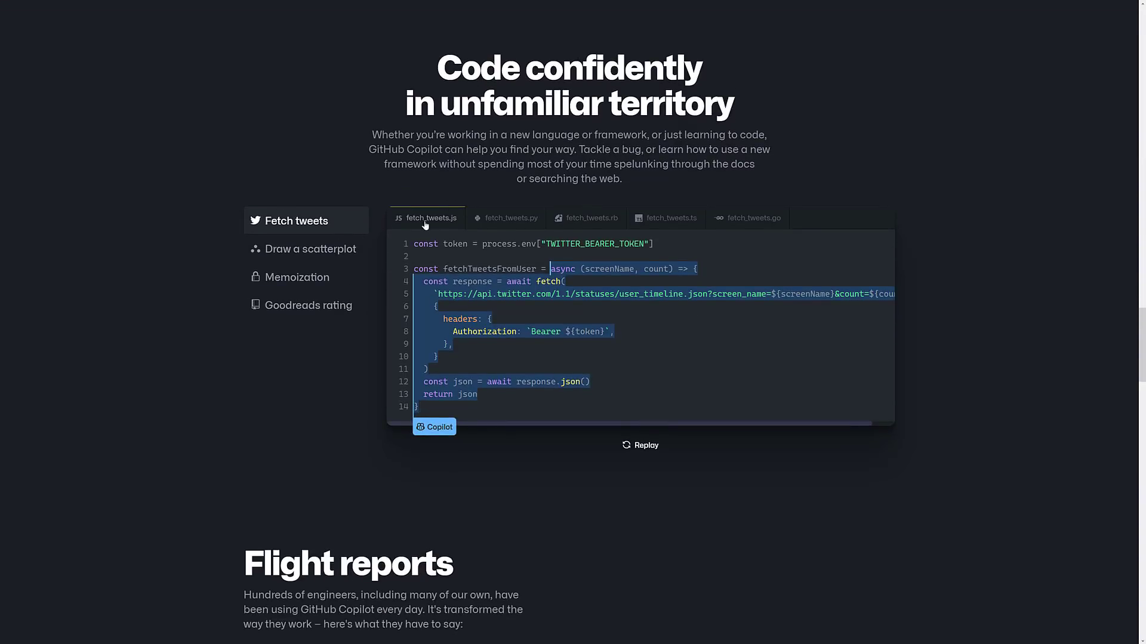
pyautogui.click(511, 218)
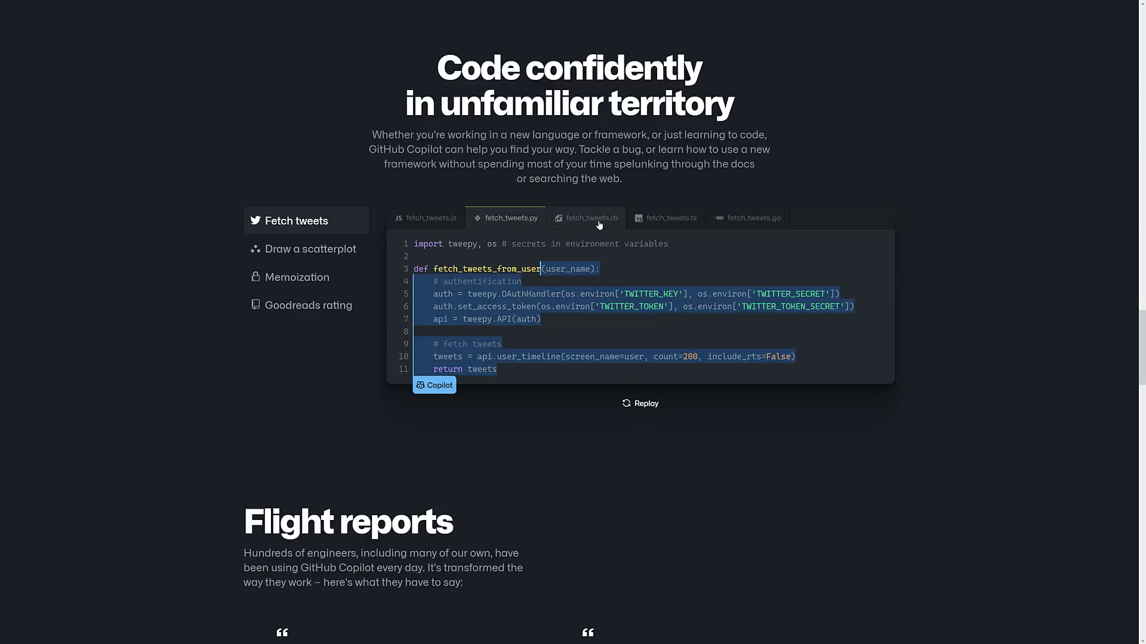
pyautogui.click(592, 218)
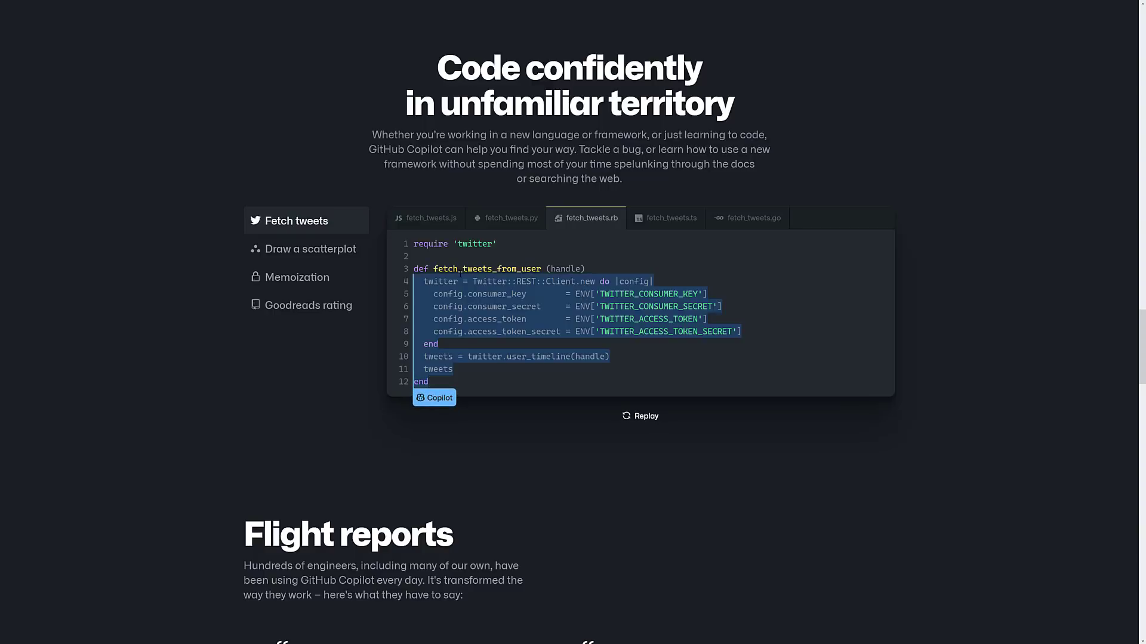
pyautogui.click(671, 217)
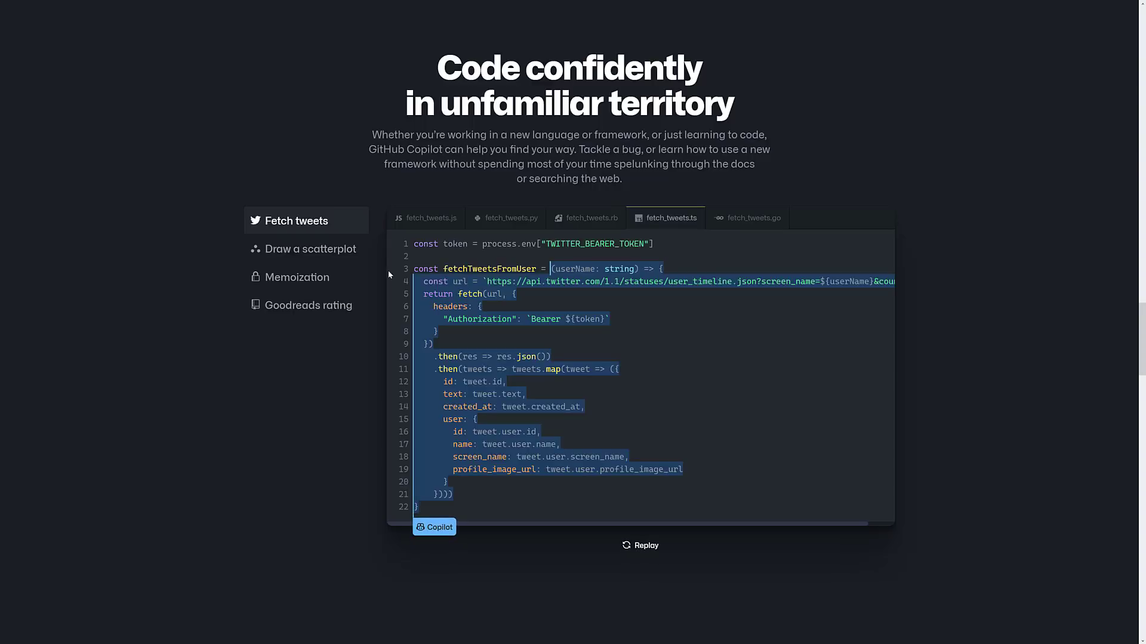
pyautogui.click(755, 218)
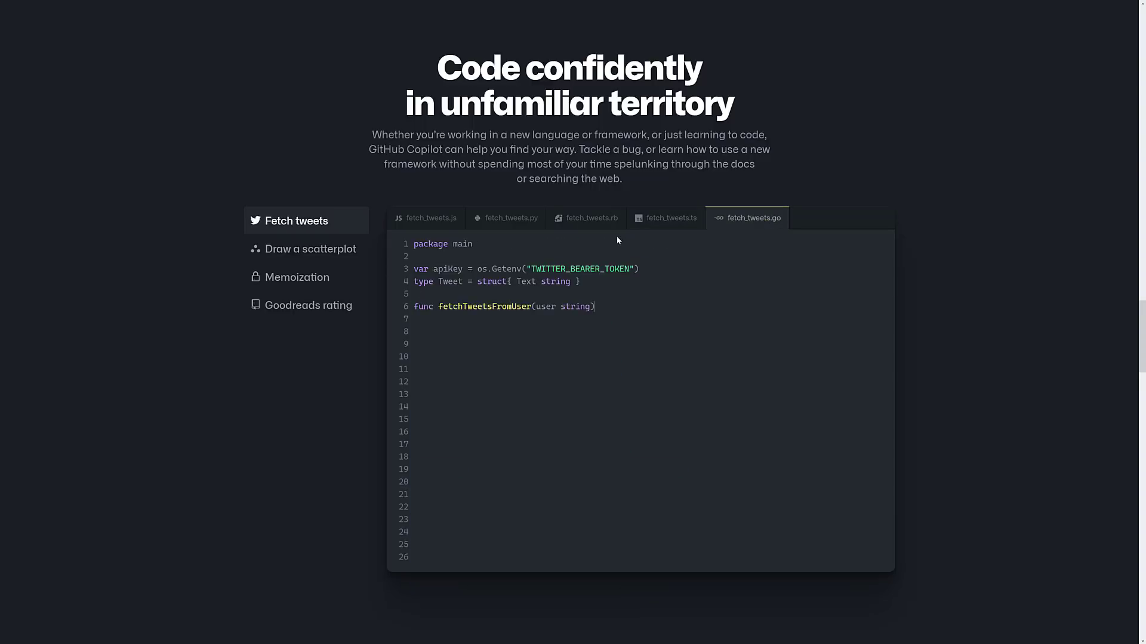
pyautogui.click(310, 248)
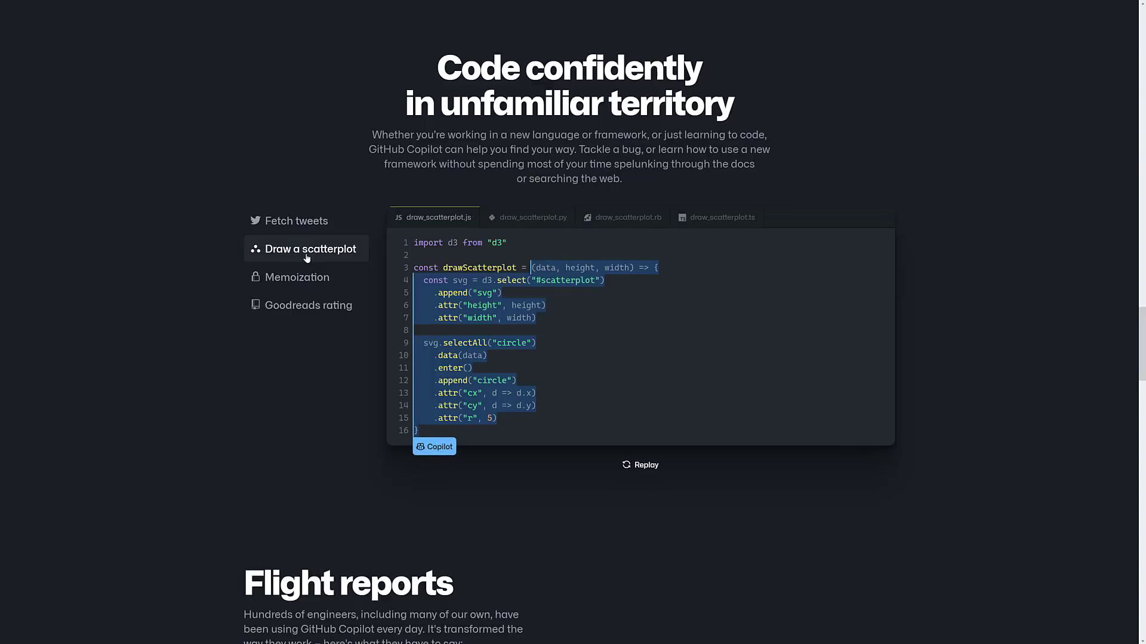
# View the Python scatterplot and Memoization, then step Goodreads rating to its Go version
pyautogui.click(534, 217)
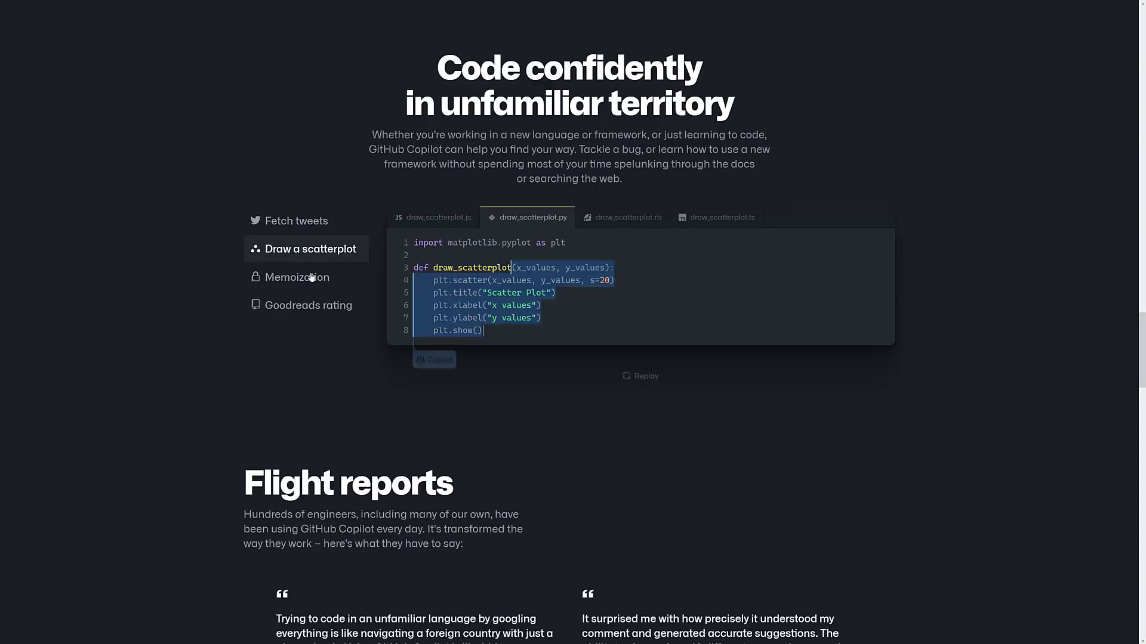
pyautogui.click(308, 305)
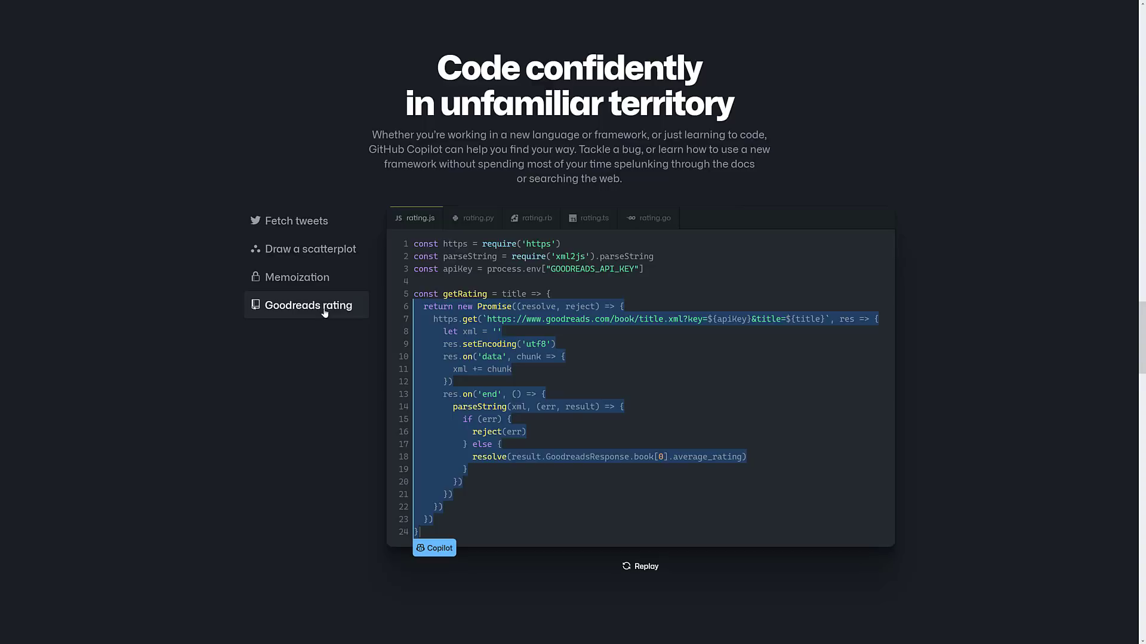
pyautogui.click(478, 218)
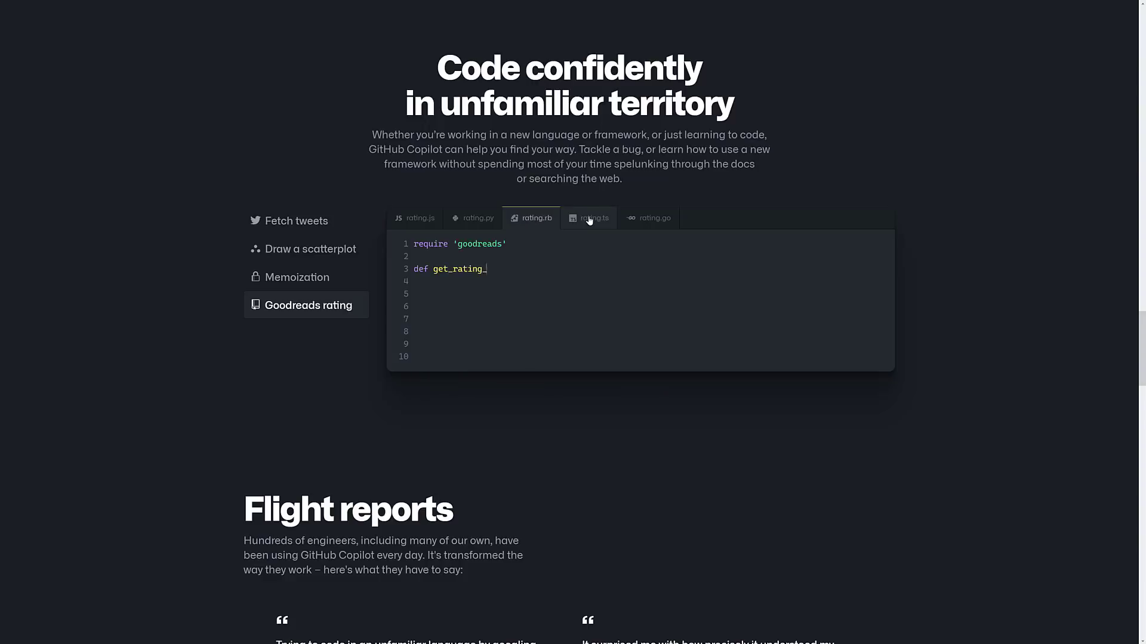
pyautogui.click(653, 218)
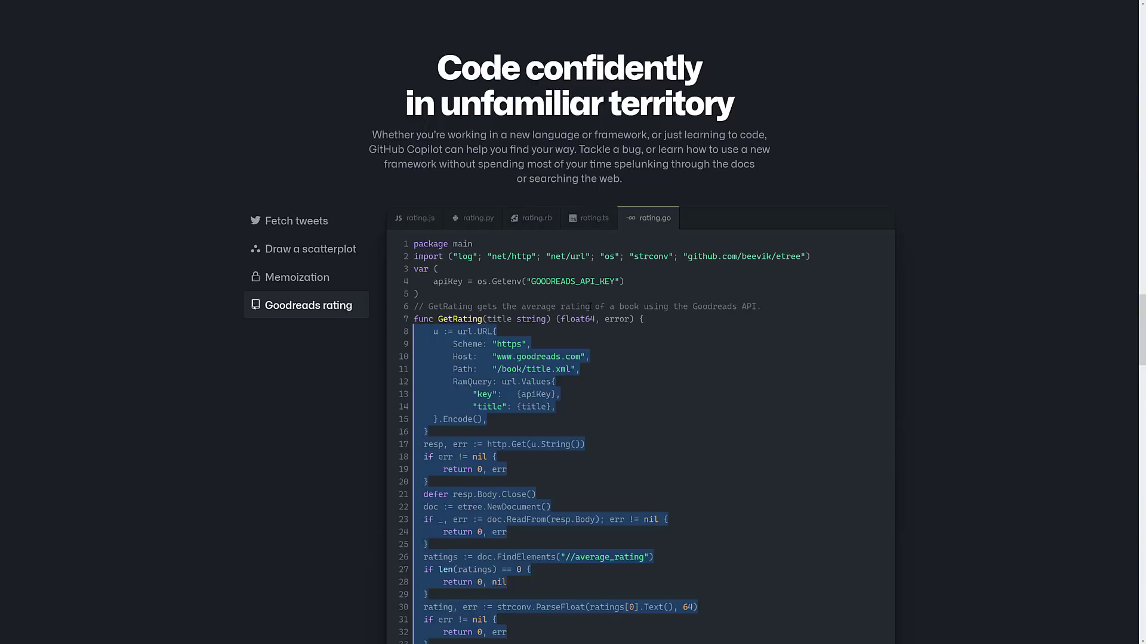
# Scroll past the Flight reports testimonials to the How it works diagram and FAQ
pyautogui.scroll(-3)
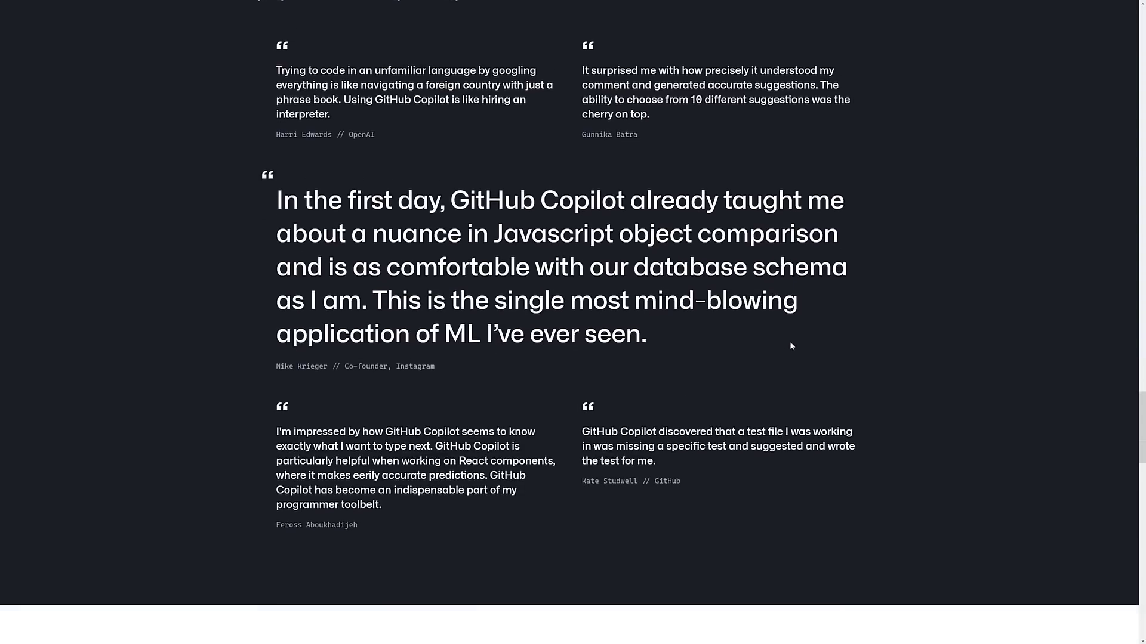
pyautogui.scroll(-3)
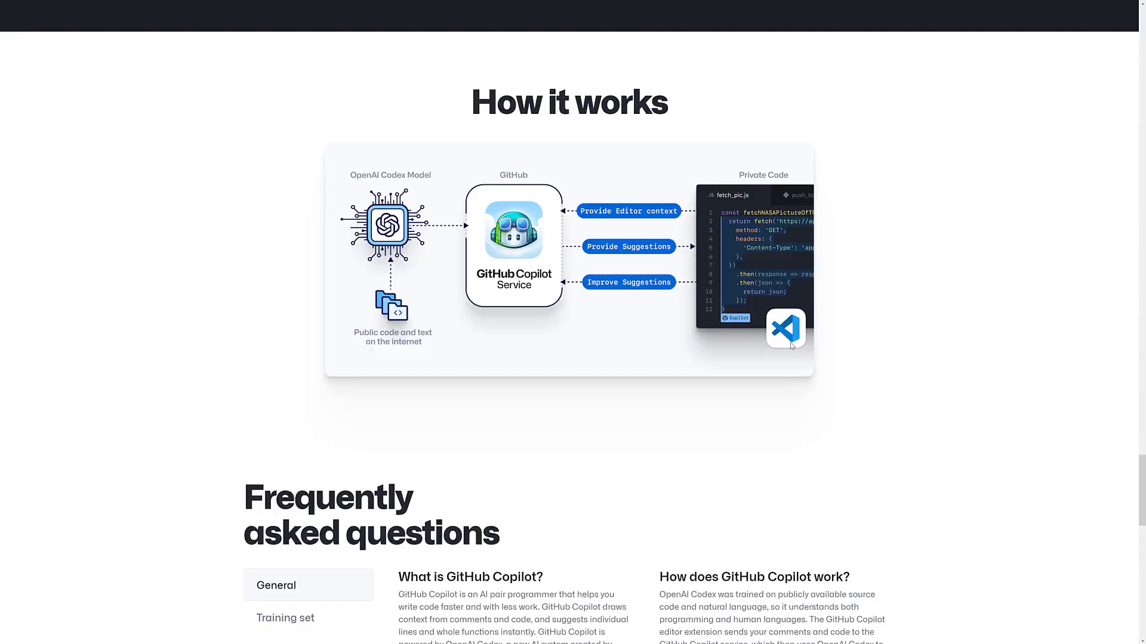
pyautogui.scroll(-3)
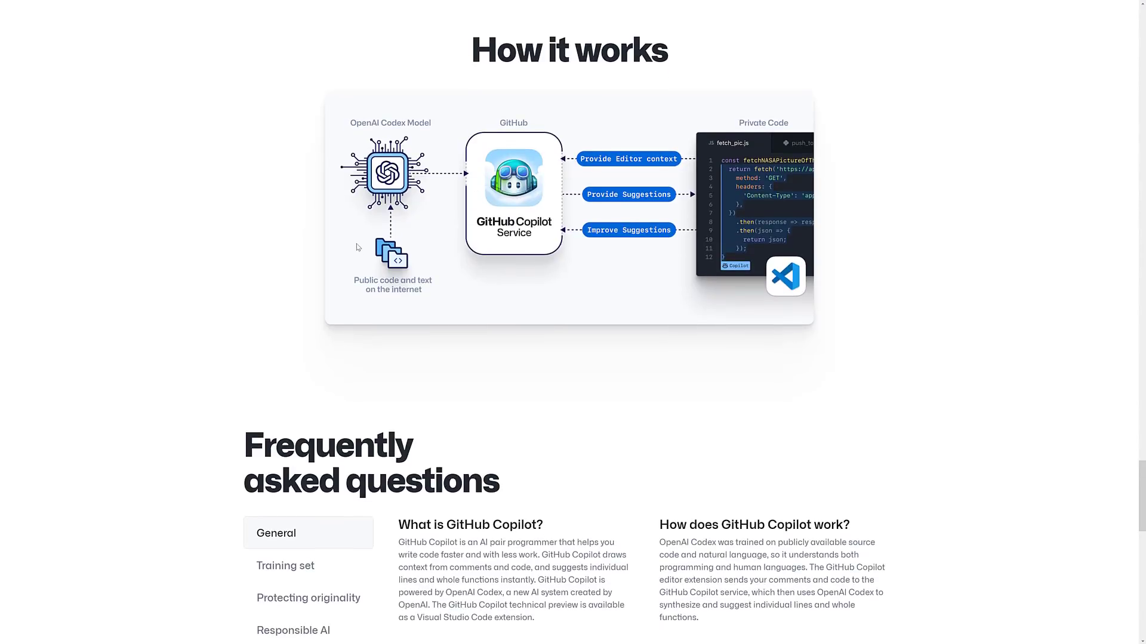
pyautogui.moveTo(358, 247)
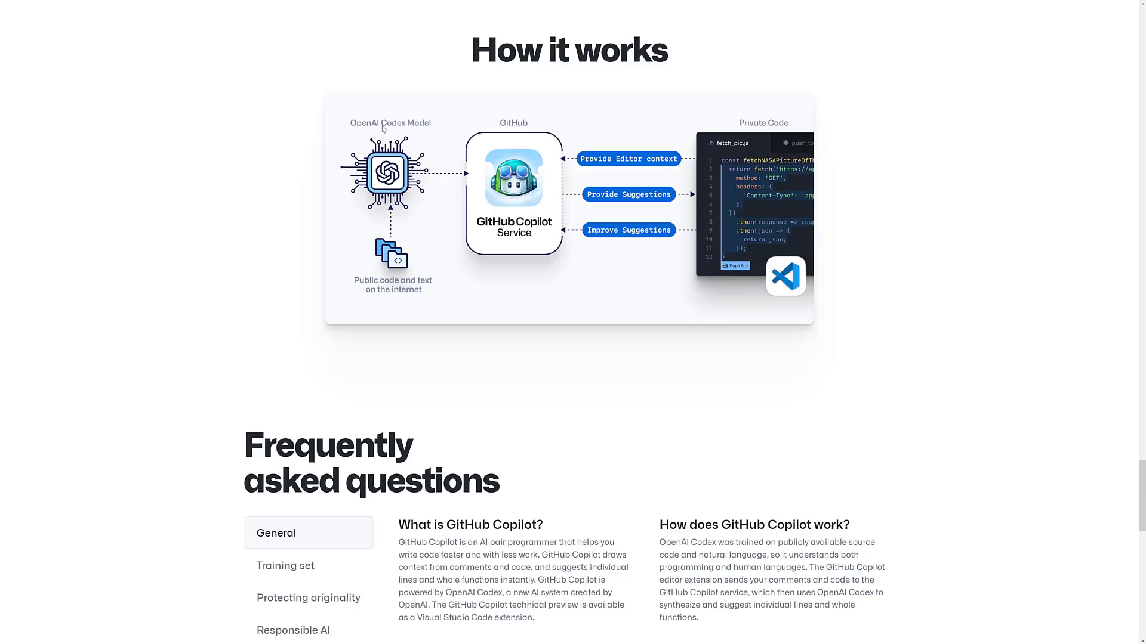
pyautogui.moveTo(508, 115)
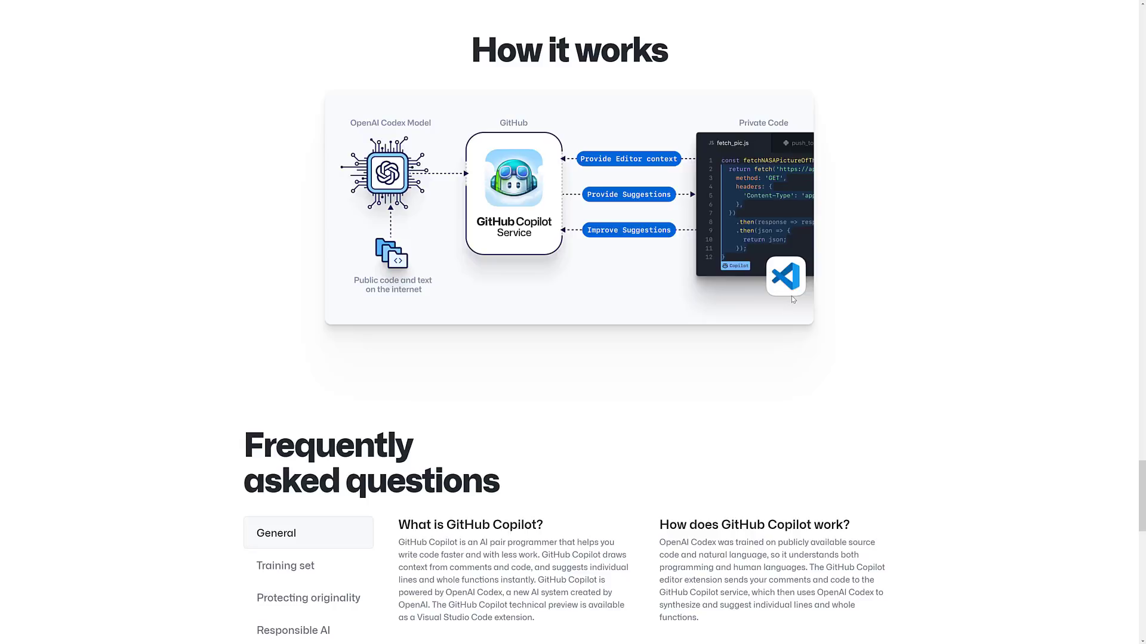
pyautogui.moveTo(789, 253)
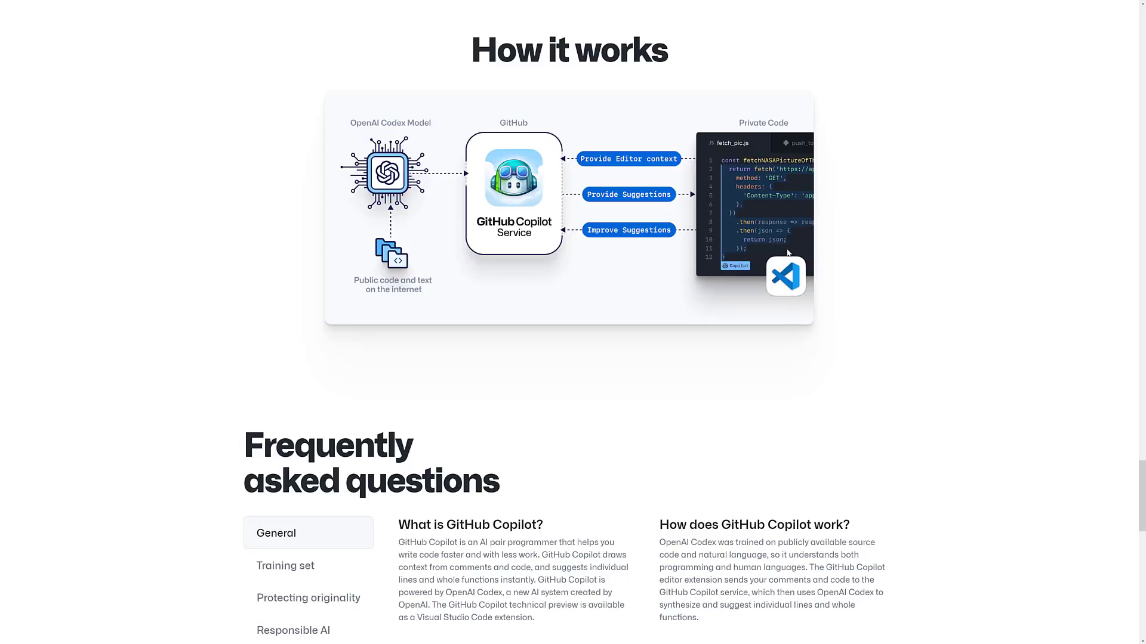
pyautogui.scroll(-3)
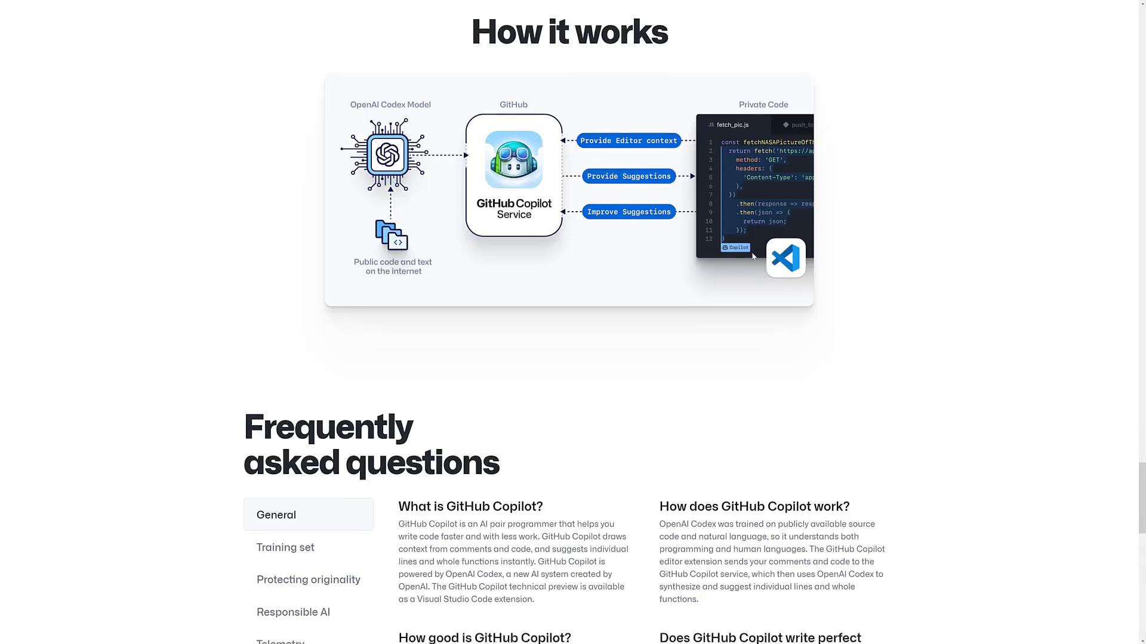
# Read through the FAQ's General answers, scrolling down and back up to the category tabs
pyautogui.scroll(-3)
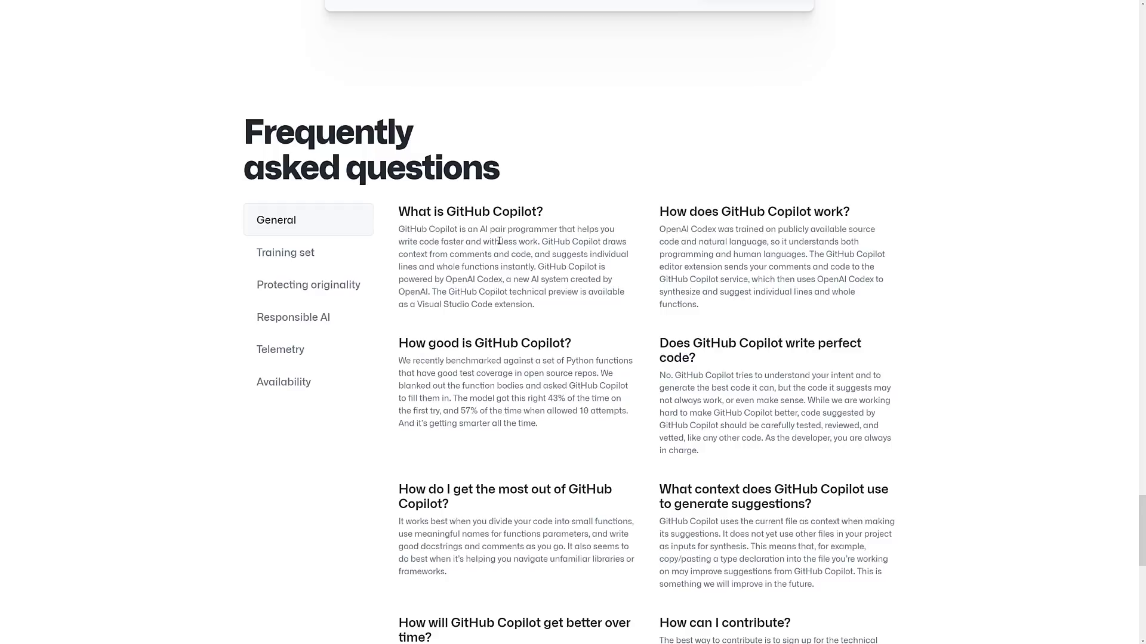
pyautogui.moveTo(434, 250)
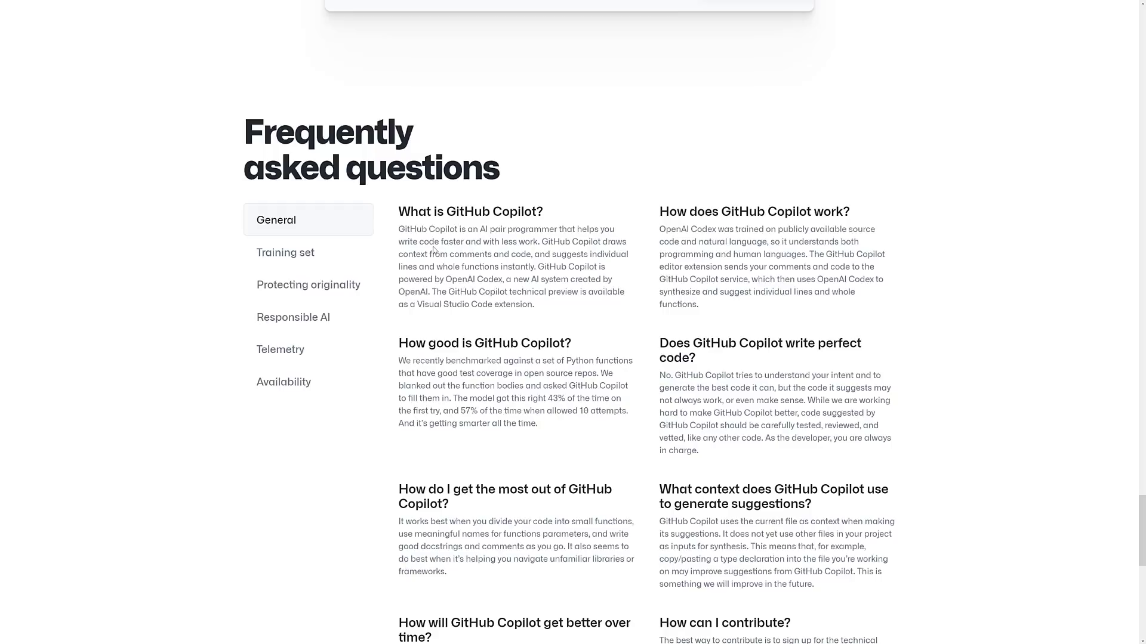
pyautogui.moveTo(508, 290)
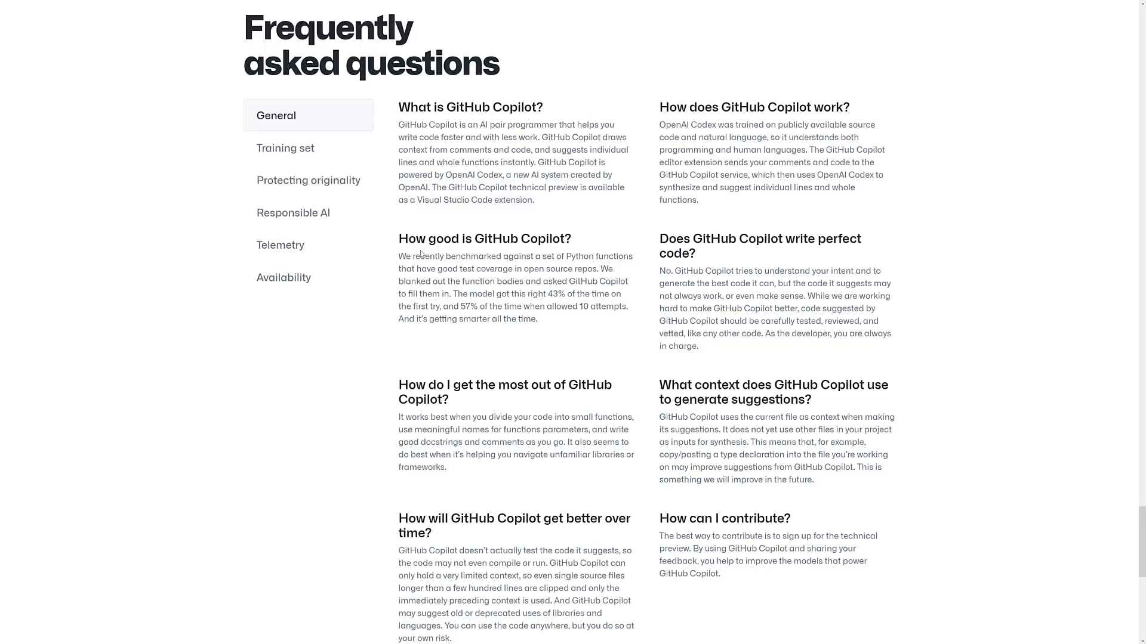
pyautogui.moveTo(511, 319)
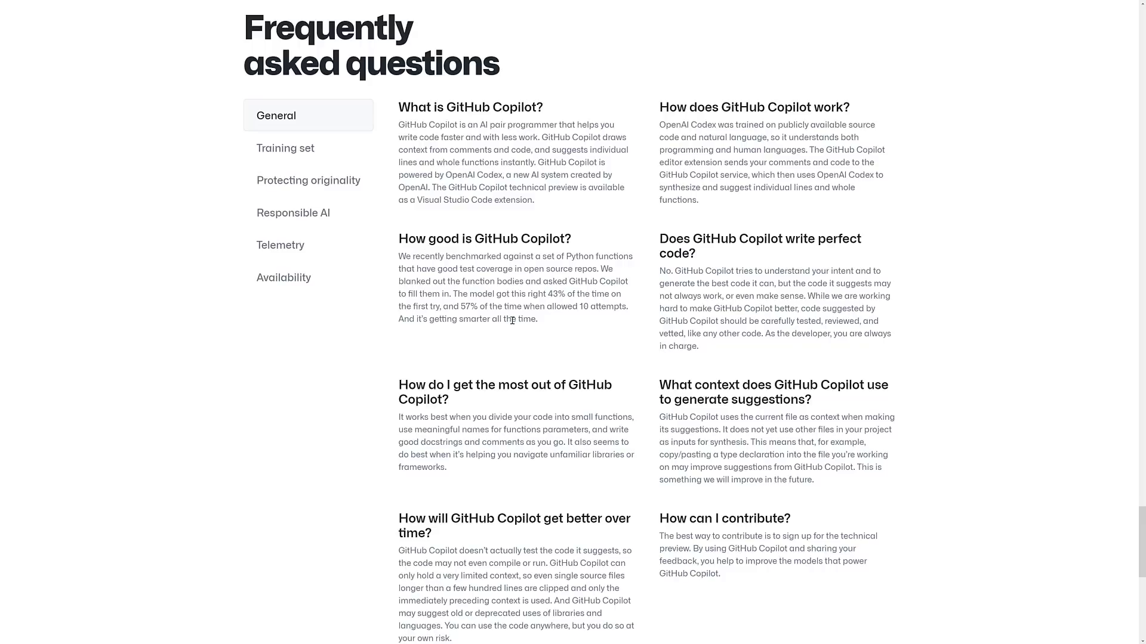
pyautogui.scroll(-3)
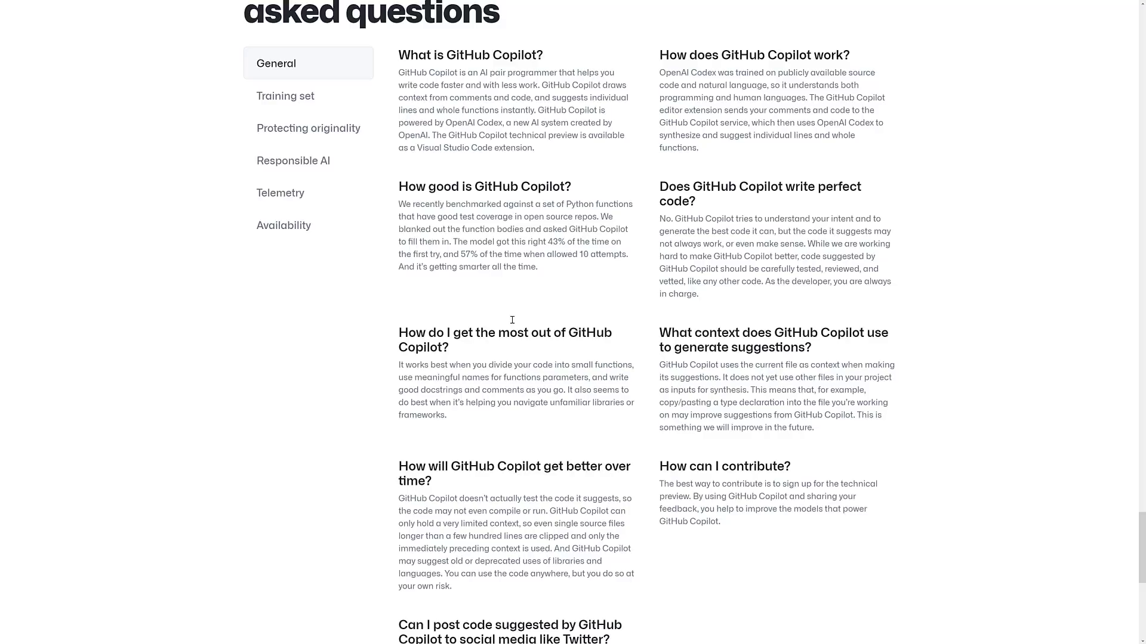
pyautogui.moveTo(468, 217)
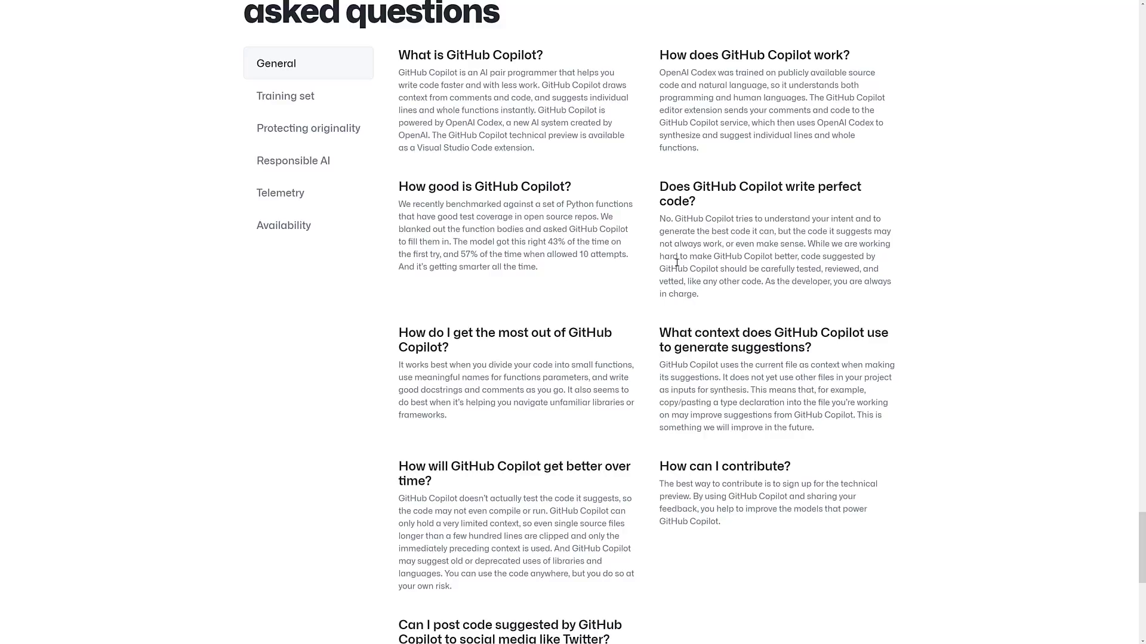
pyautogui.scroll(3)
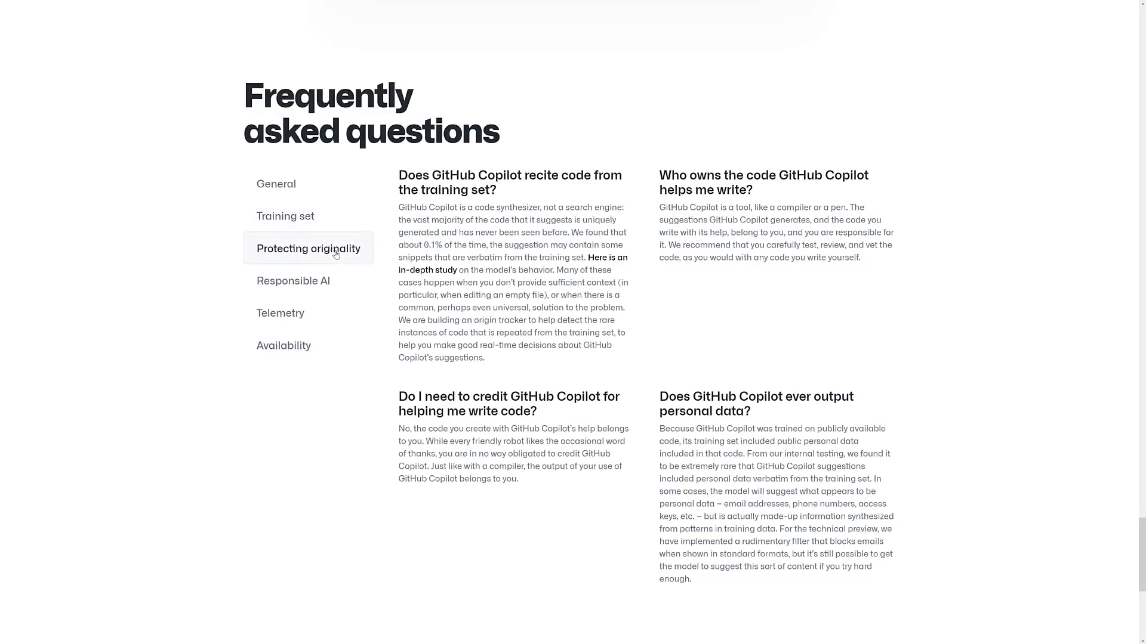
pyautogui.doubleClick(453, 175)
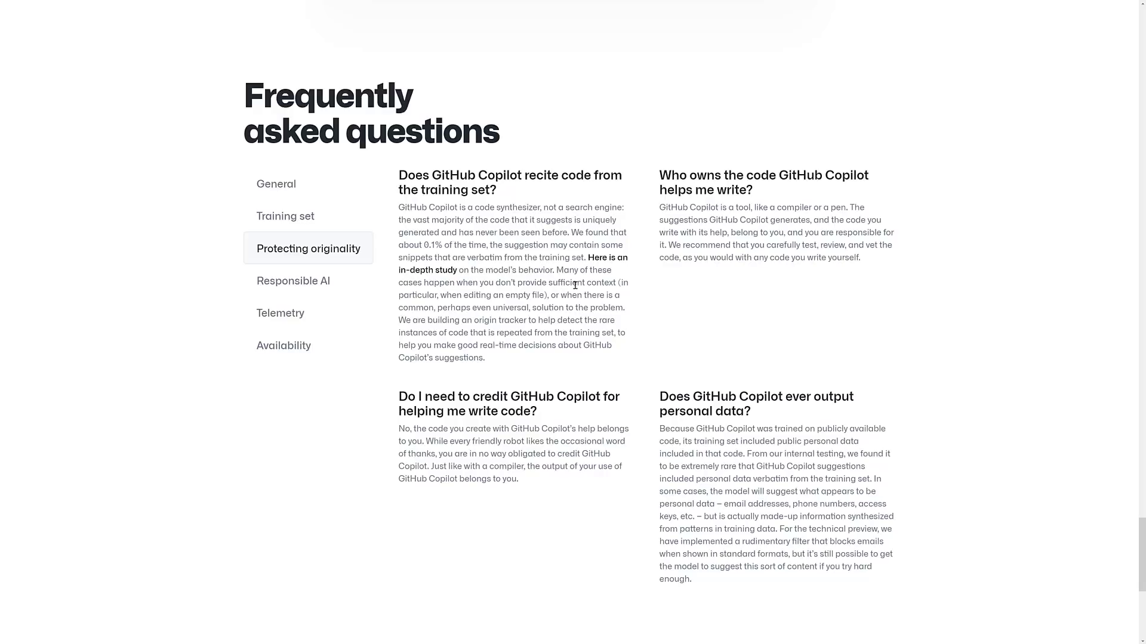
# Open the Responsible AI questions and highlight the insecure code answer while reading
pyautogui.click(293, 281)
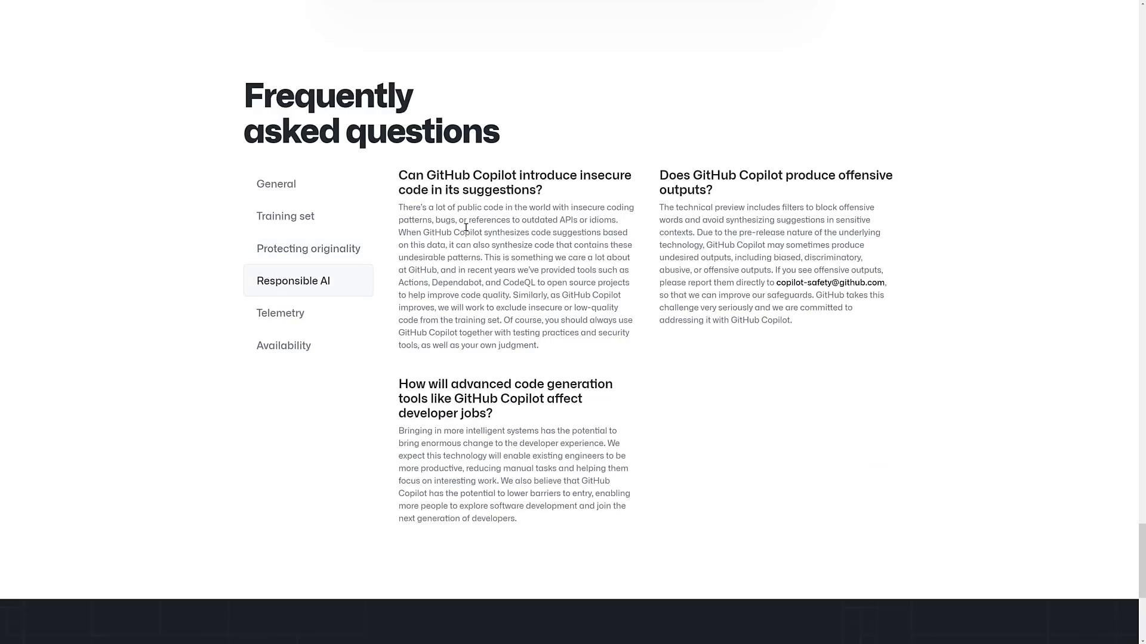
pyautogui.moveTo(439, 221); pyautogui.dragTo(585, 332)
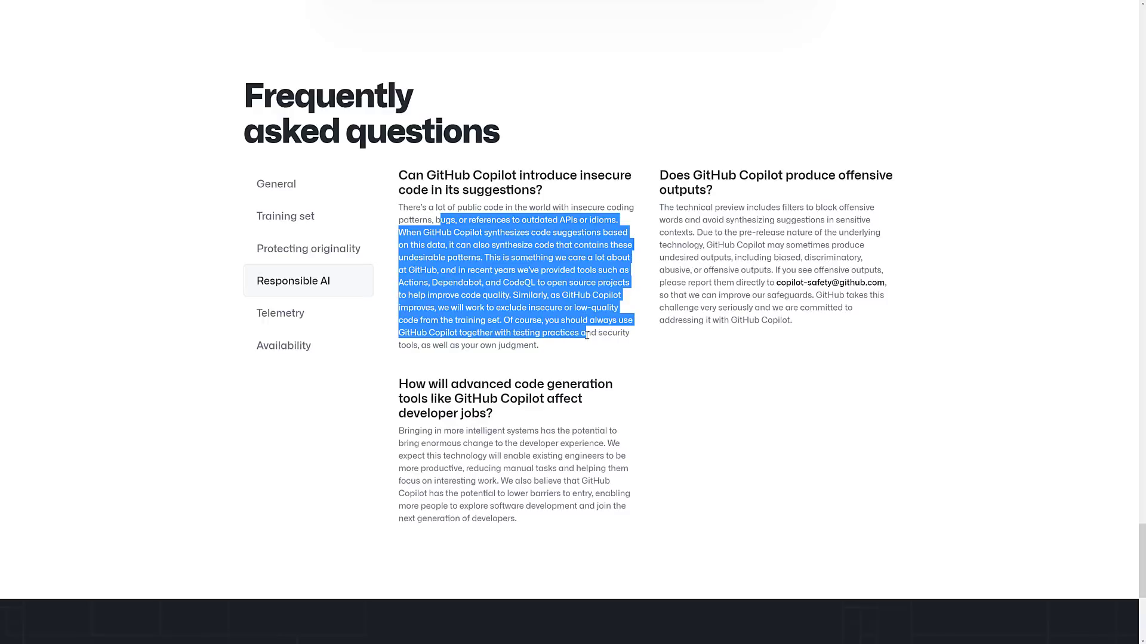
pyautogui.click(586, 335)
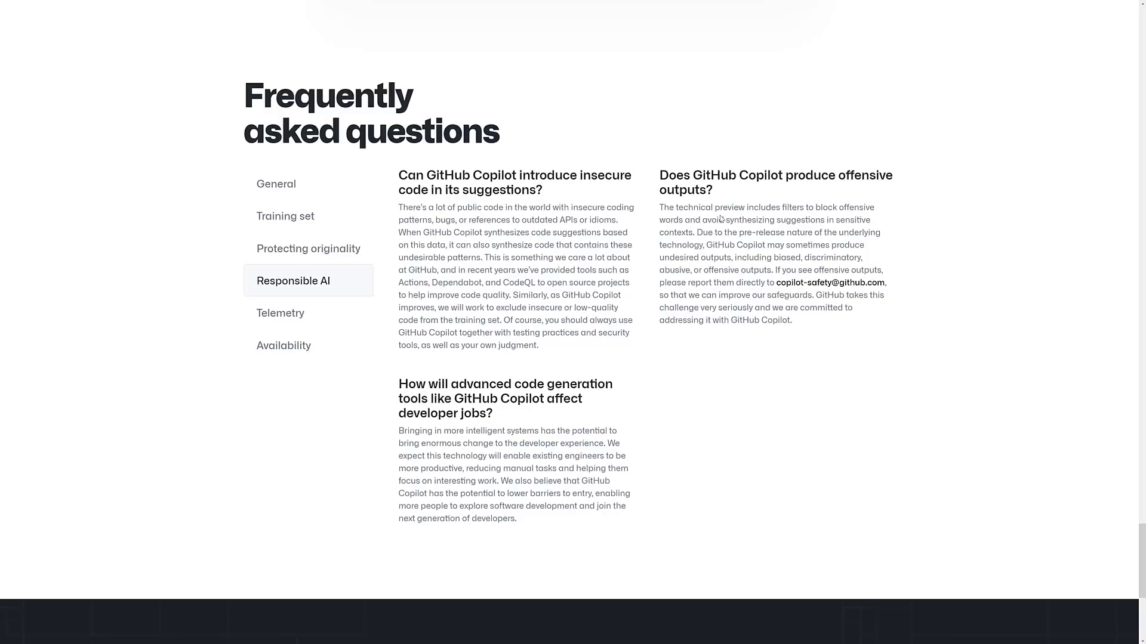
# Highlight the offensive outputs answer's sensitive contexts sentence and the word 'outputs'
pyautogui.moveTo(736, 207); pyautogui.dragTo(739, 220)
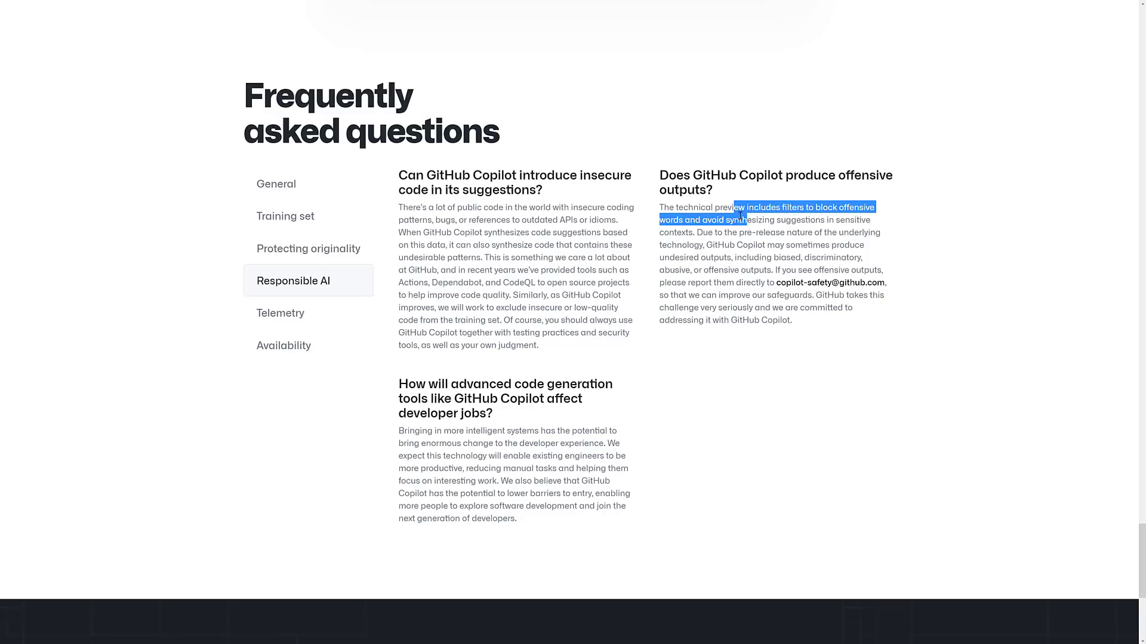
pyautogui.moveTo(740, 214); pyautogui.dragTo(765, 232)
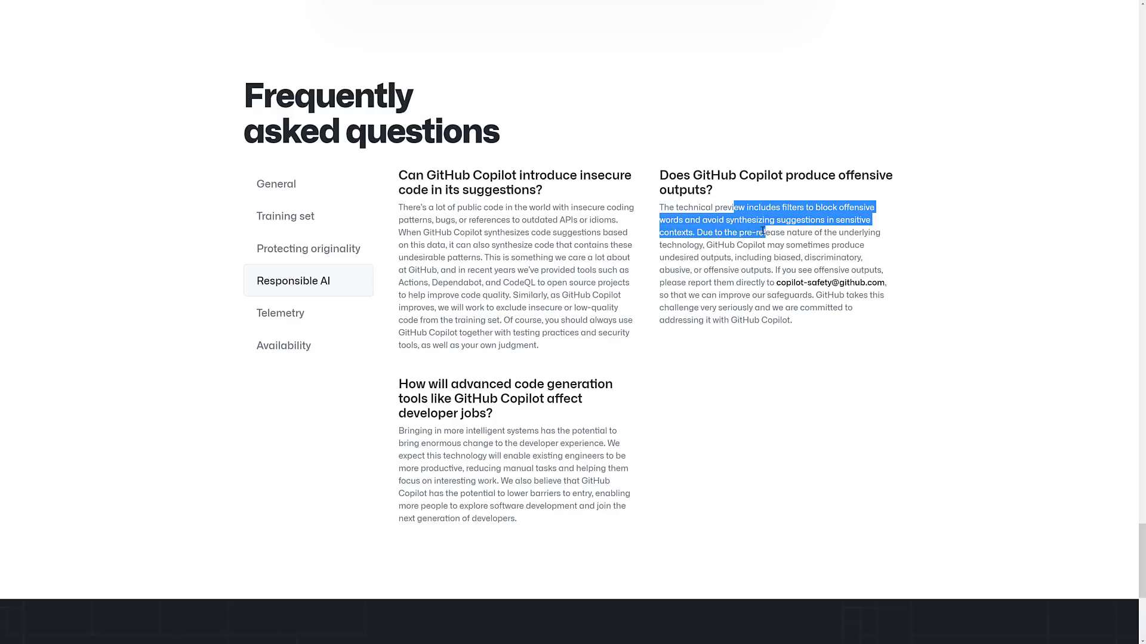
pyautogui.click(772, 220)
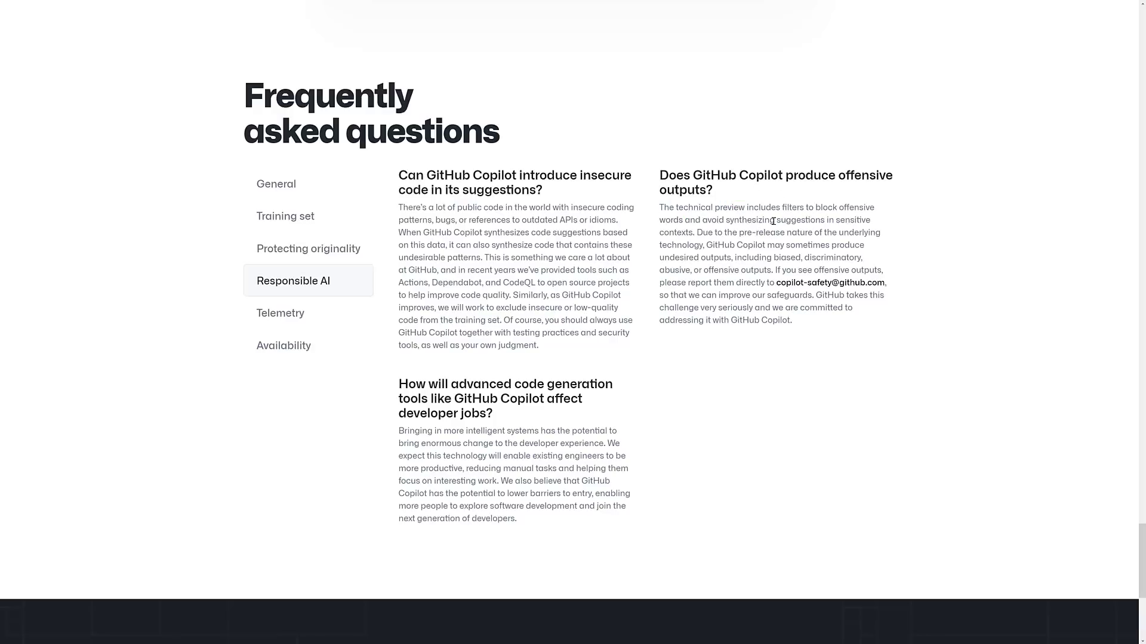
pyautogui.doubleClick(681, 190)
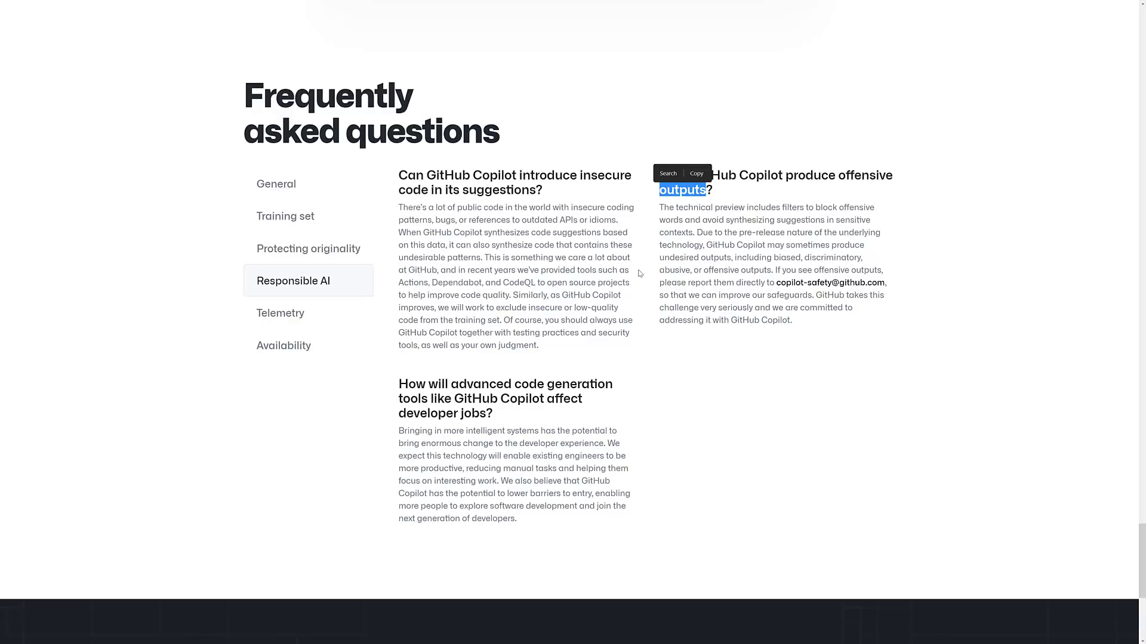
pyautogui.moveTo(702, 288)
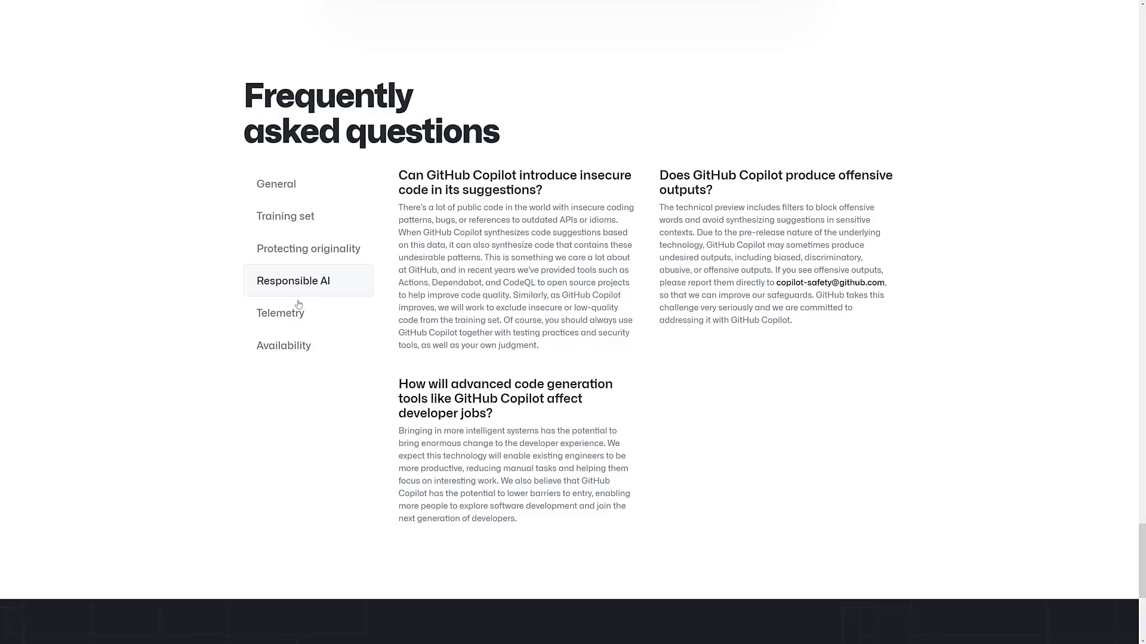
# Select the Goodreads rating example in the unfamiliar-territory demo
pyautogui.click(280, 312)
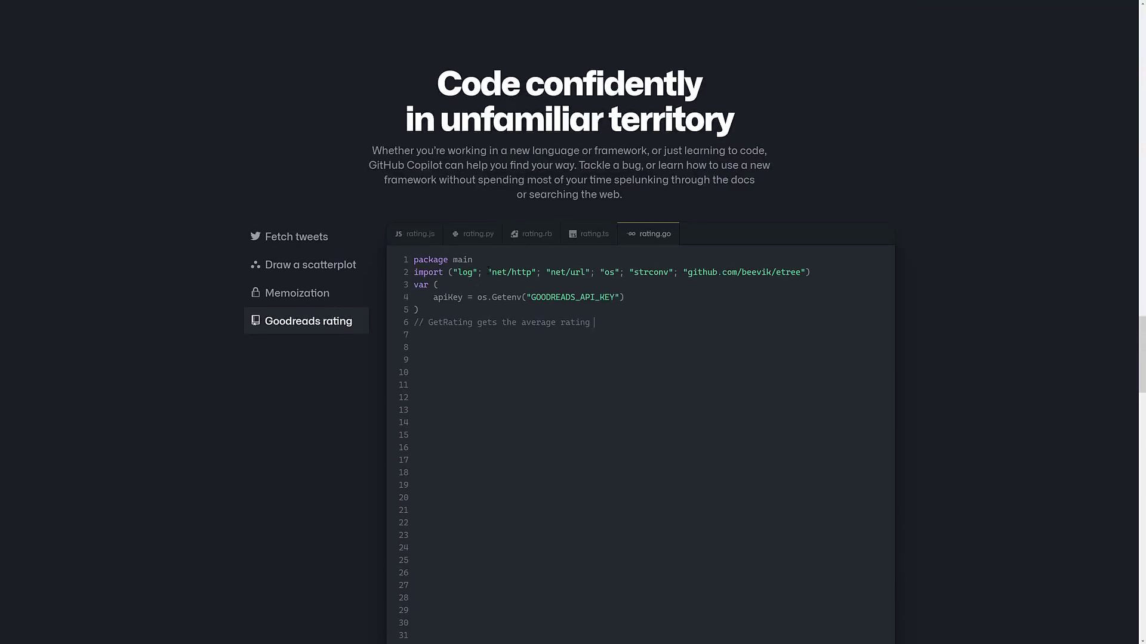
# Show the rating.py Goodreads example, then switch to Armin Ronacher's wrong-license tweet
pyautogui.click(472, 233)
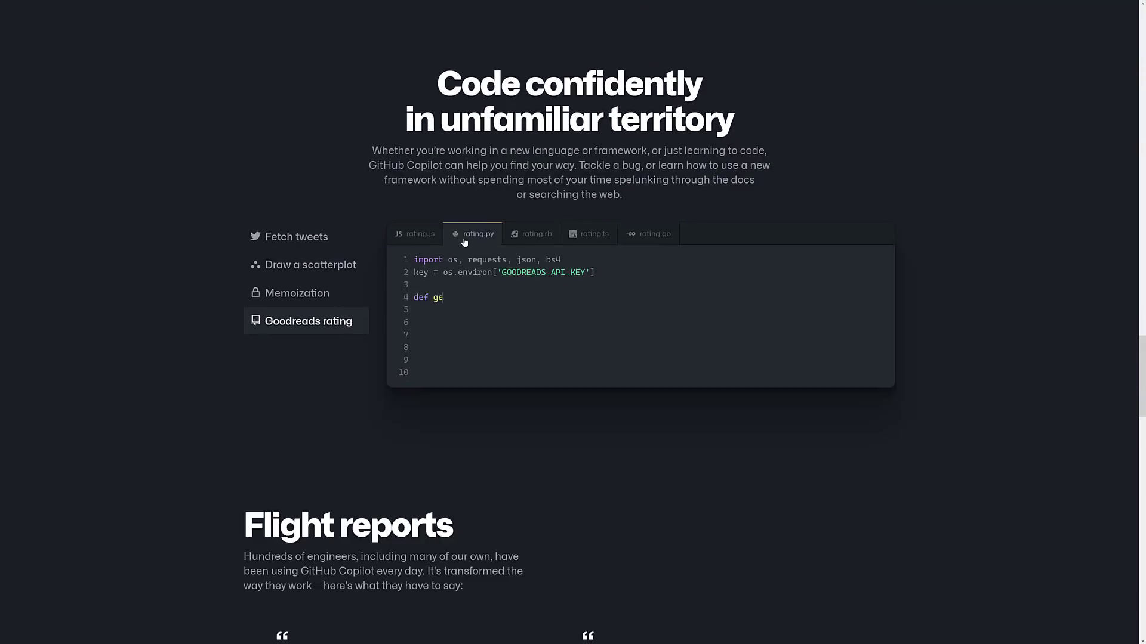
pyautogui.click(296, 237)
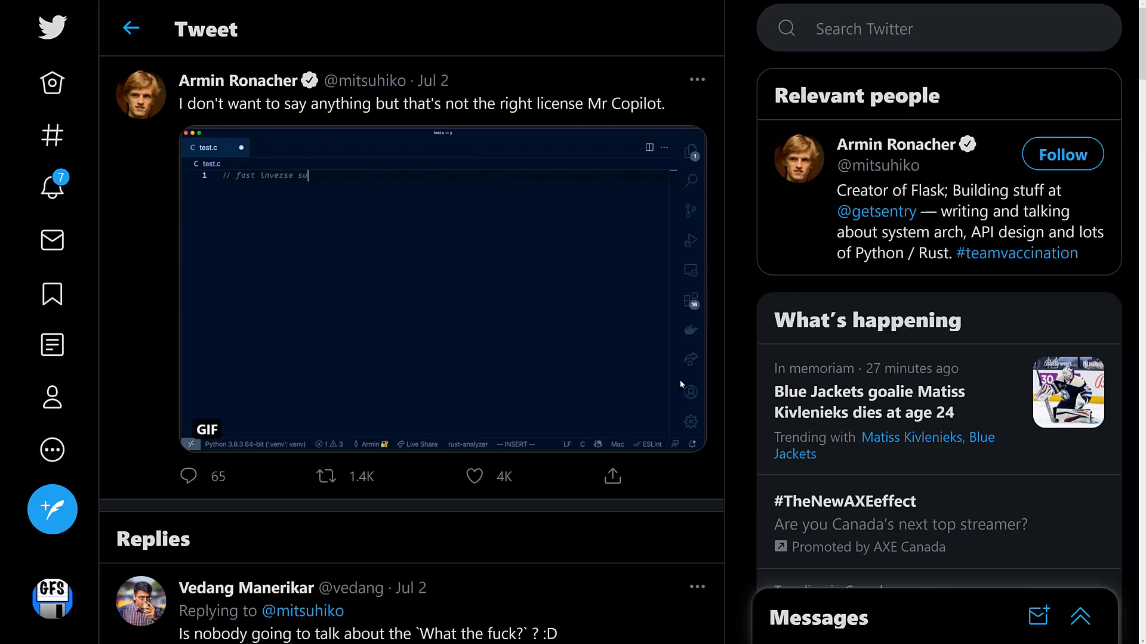
pyautogui.write('v')
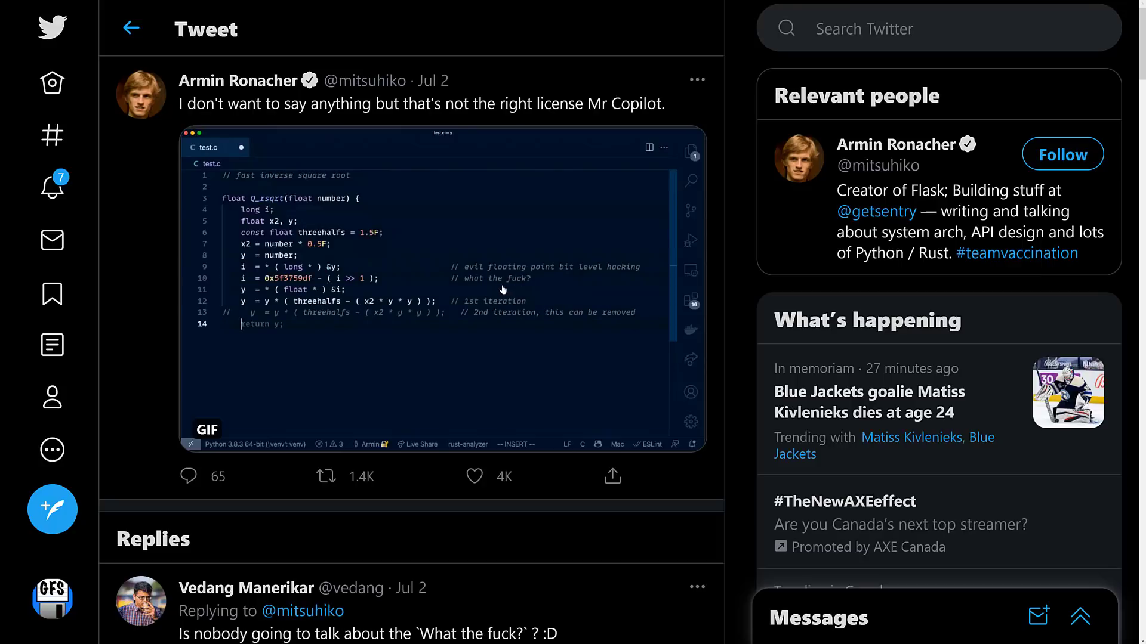
pyautogui.moveTo(518, 366)
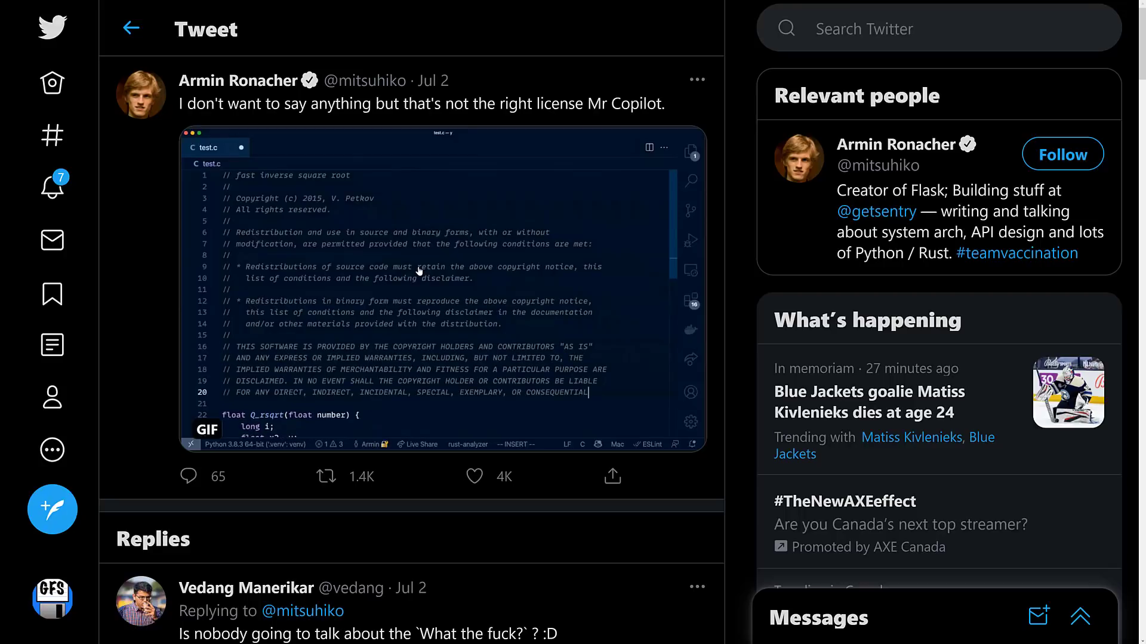
pyautogui.scroll(-3)
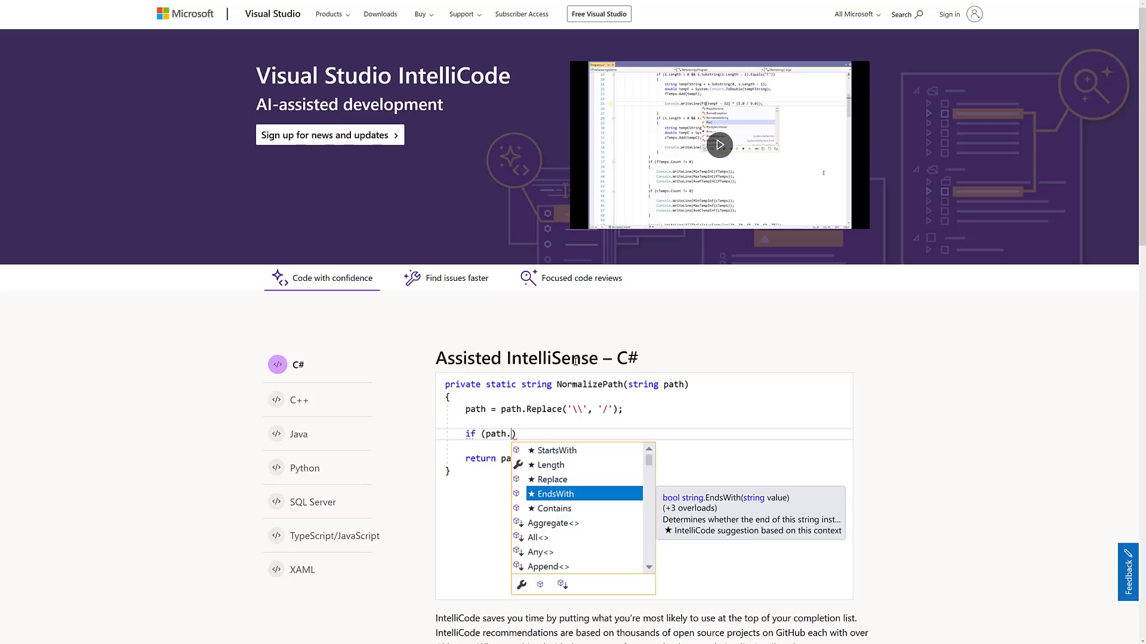
pyautogui.doubleClick(553, 358)
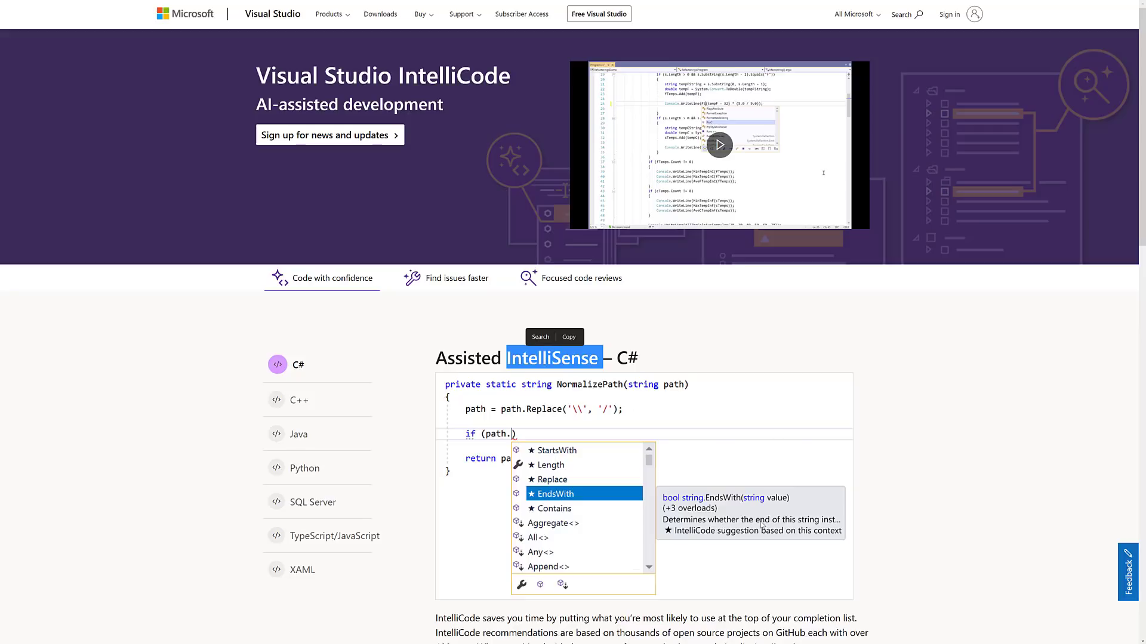
pyautogui.scroll(-3)
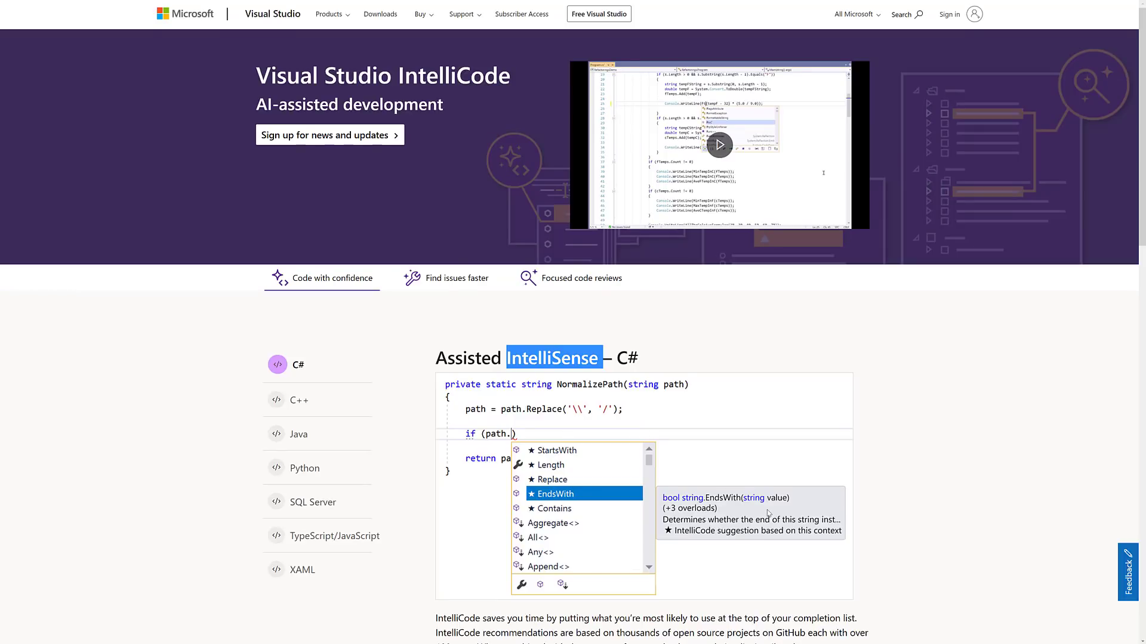
pyautogui.scroll(-3)
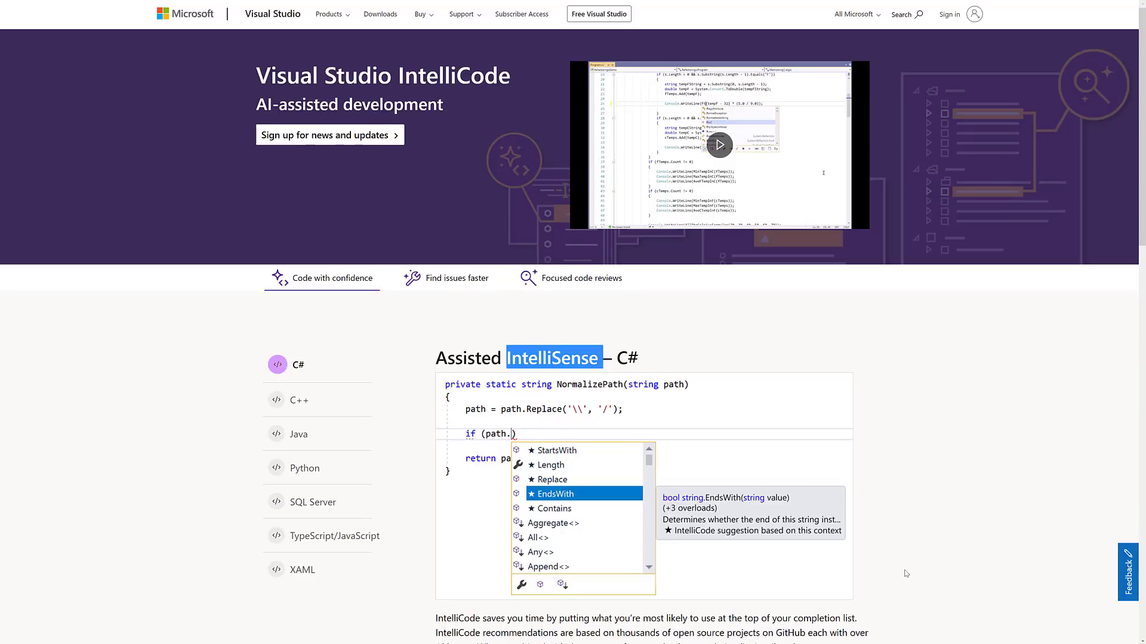
pyautogui.moveTo(299, 434)
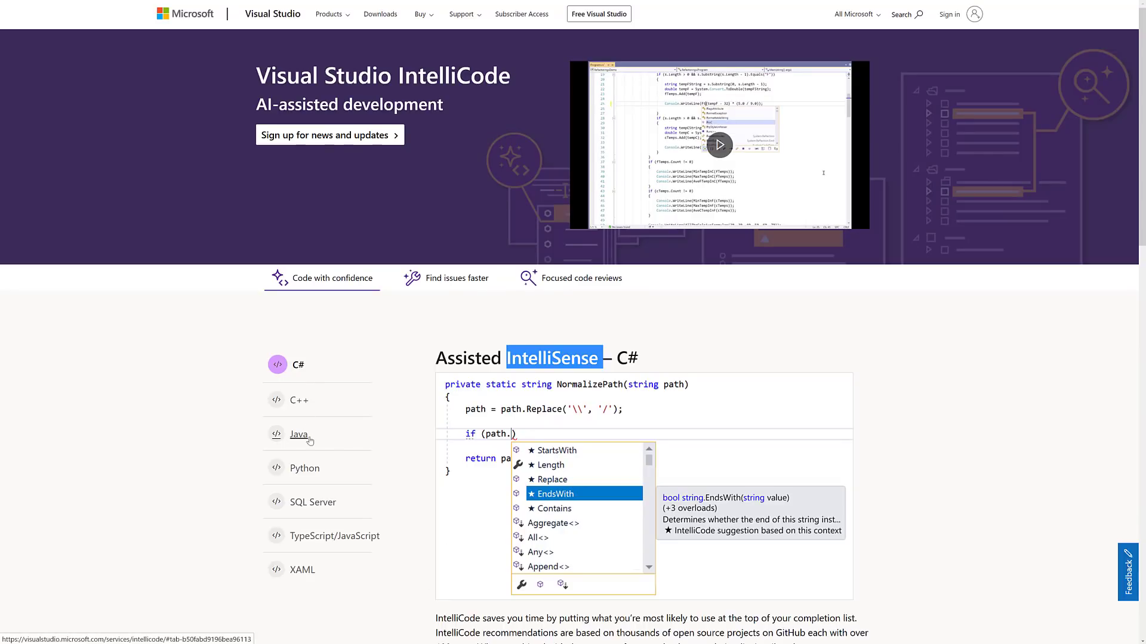
pyautogui.moveTo(429, 585)
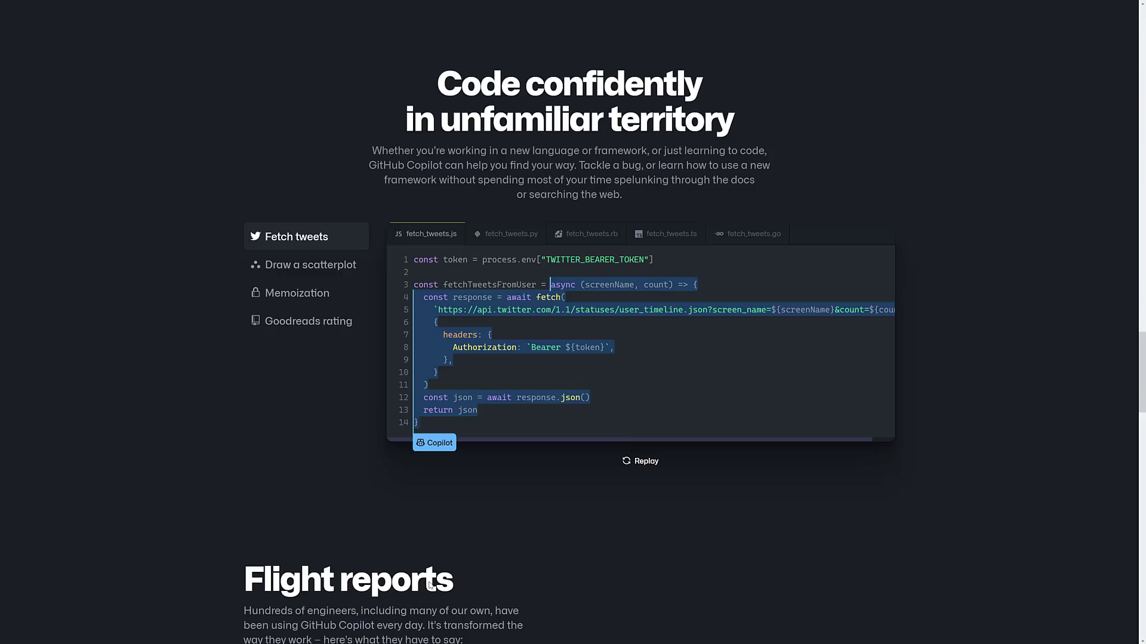
pyautogui.scroll(3)
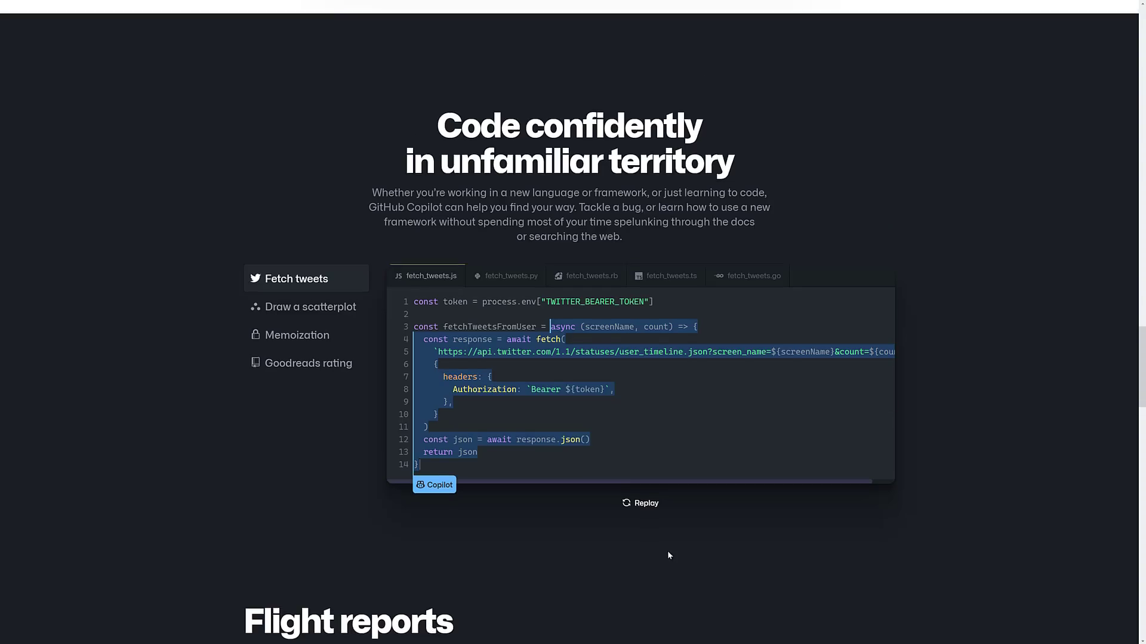